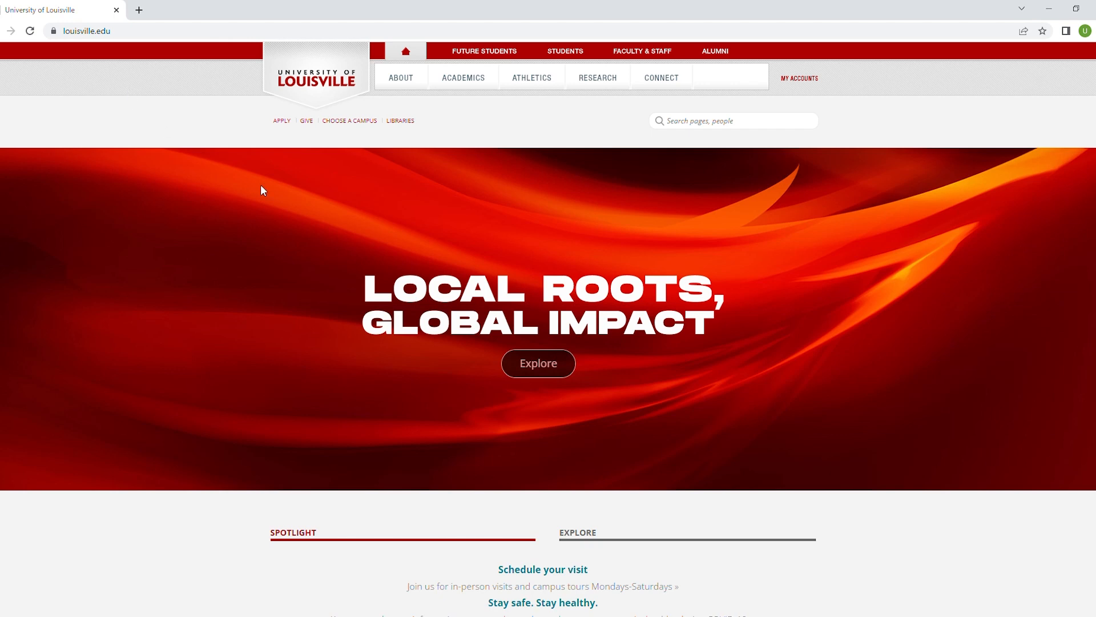
mouse_move(356, 432)
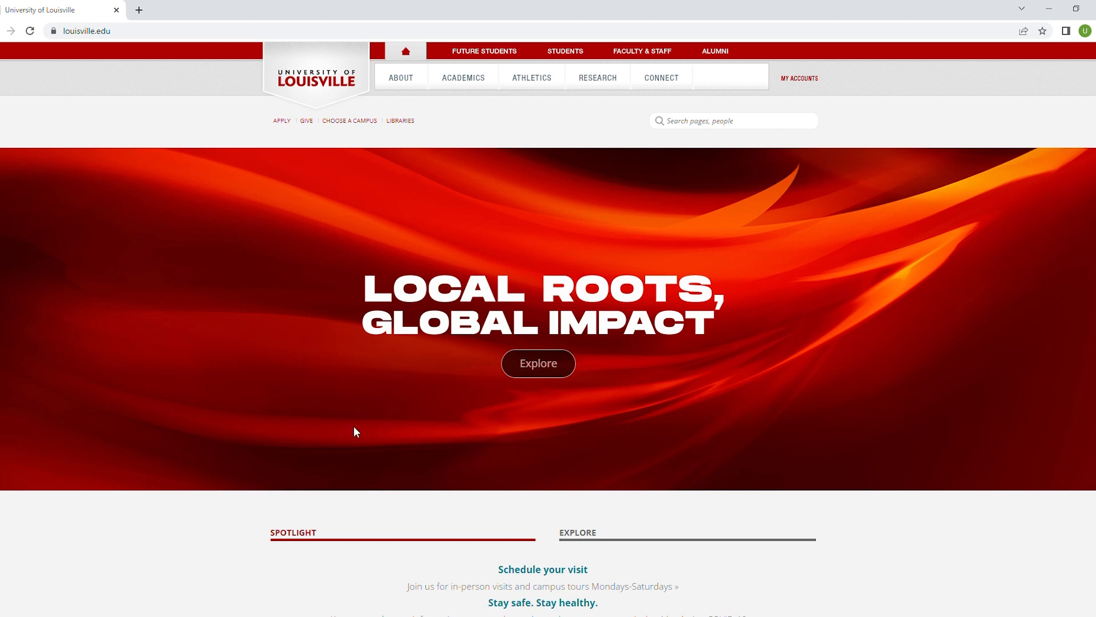
Load louisville.edu/writingcenter to reach the Writing Center home page
click(86, 32)
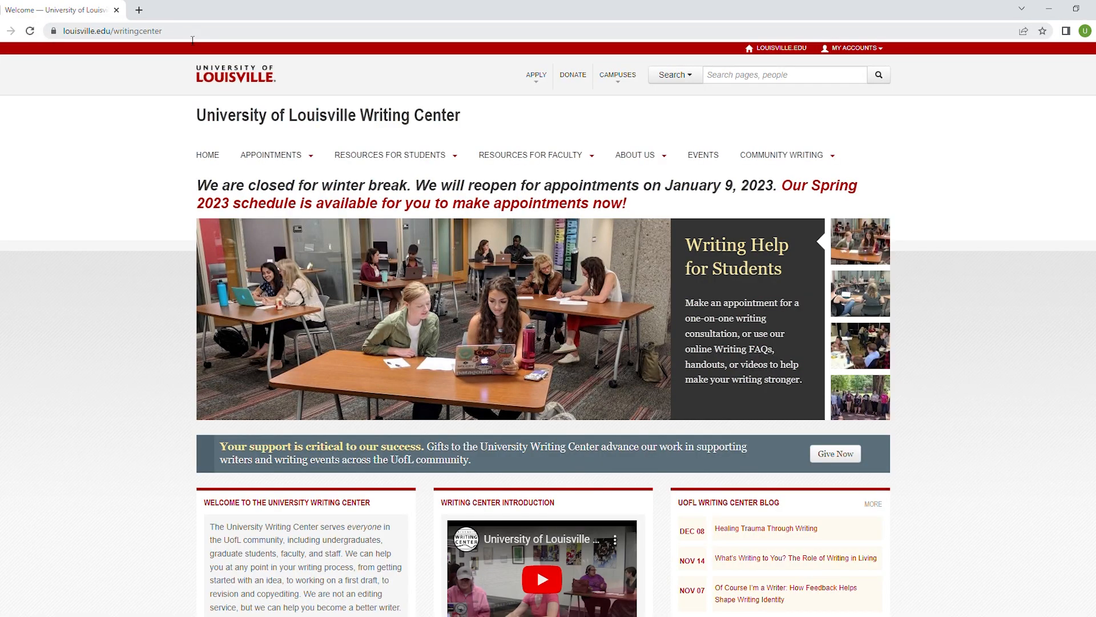
Go to the Appointments page from the APPOINTMENTS navigation menu
click(272, 156)
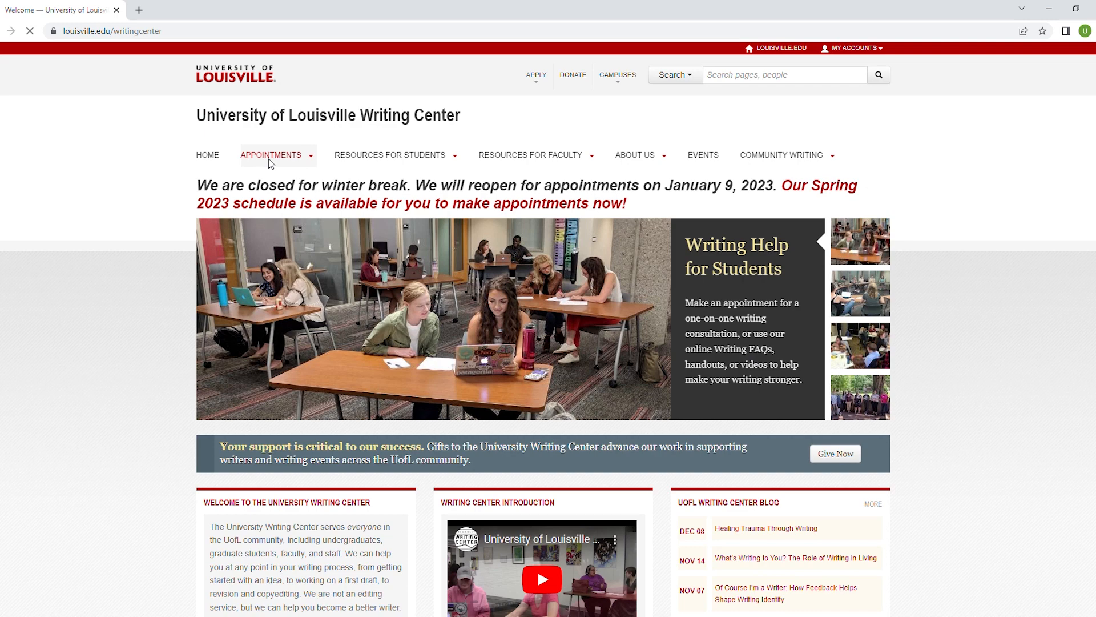
click(271, 155)
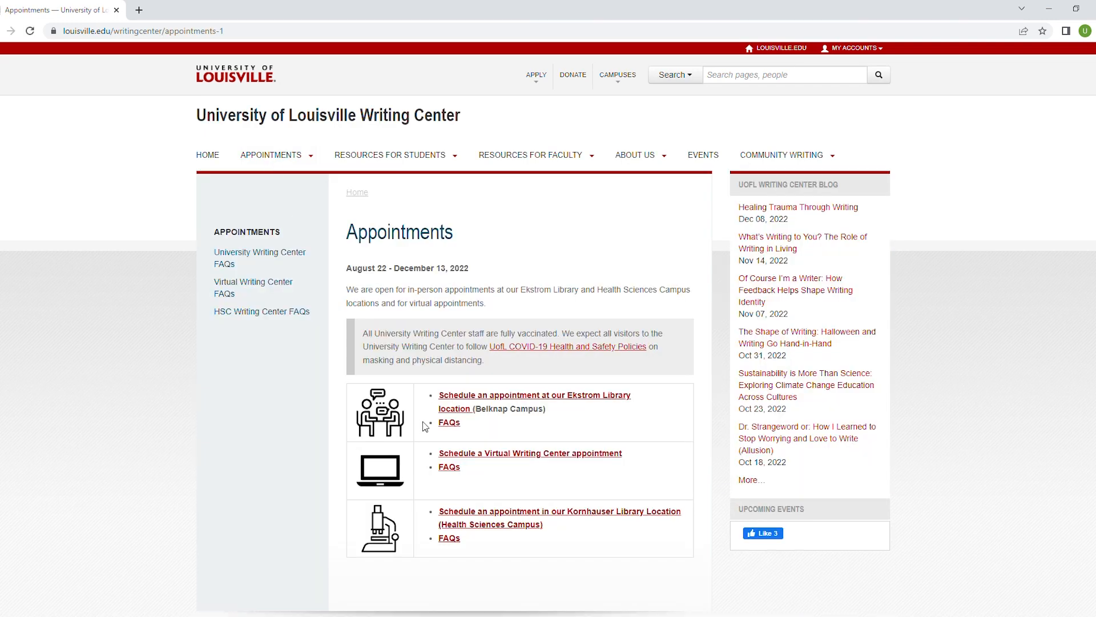
mouse_move(474, 402)
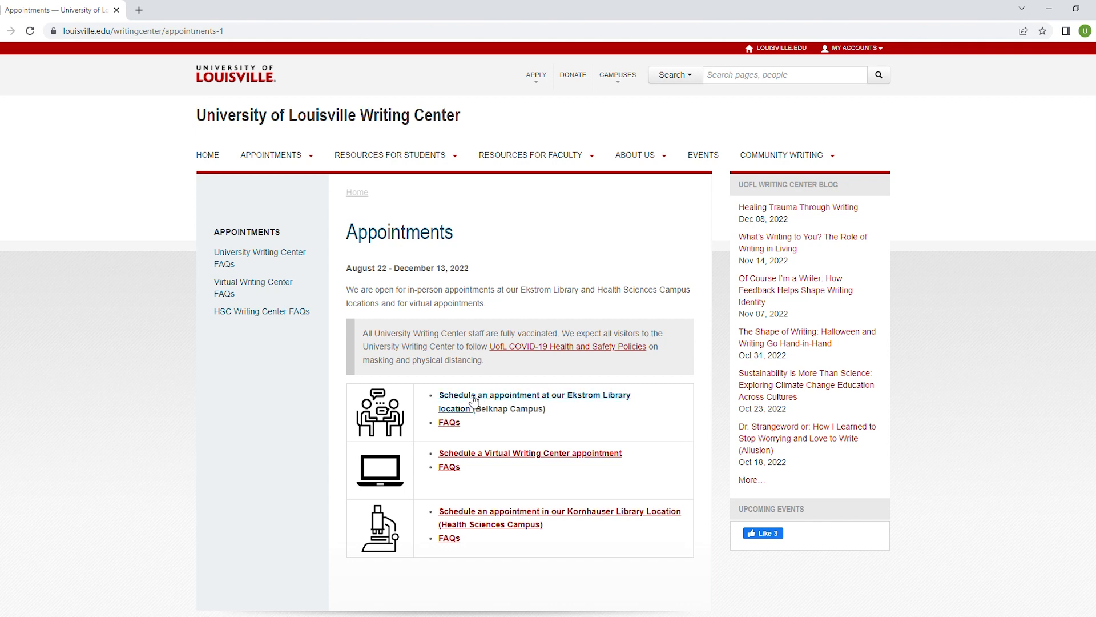
mouse_move(512, 372)
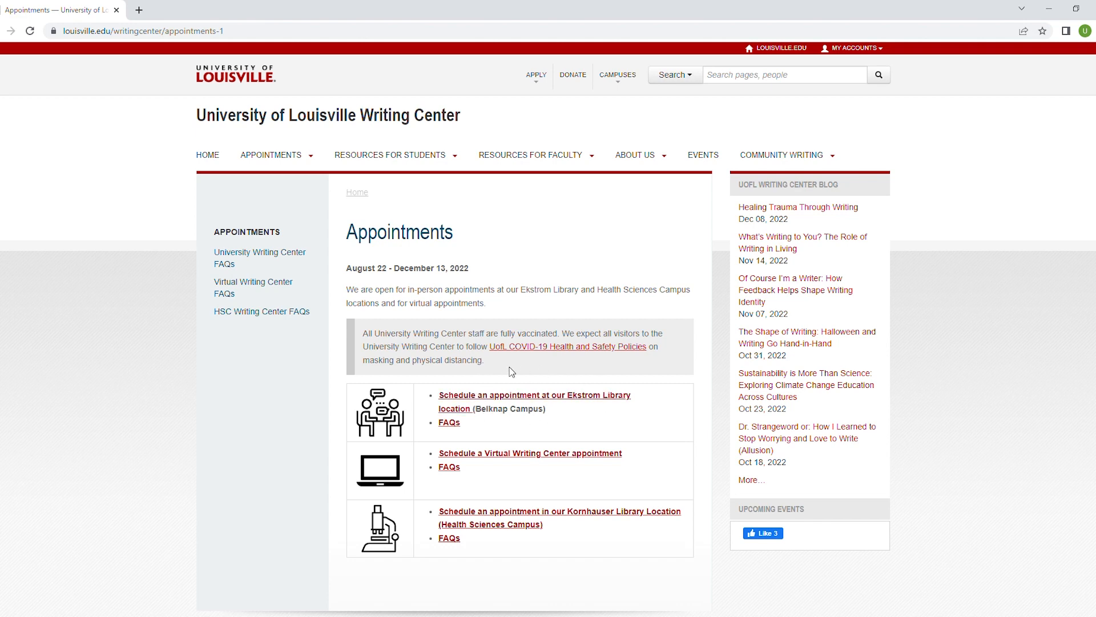
mouse_move(583, 399)
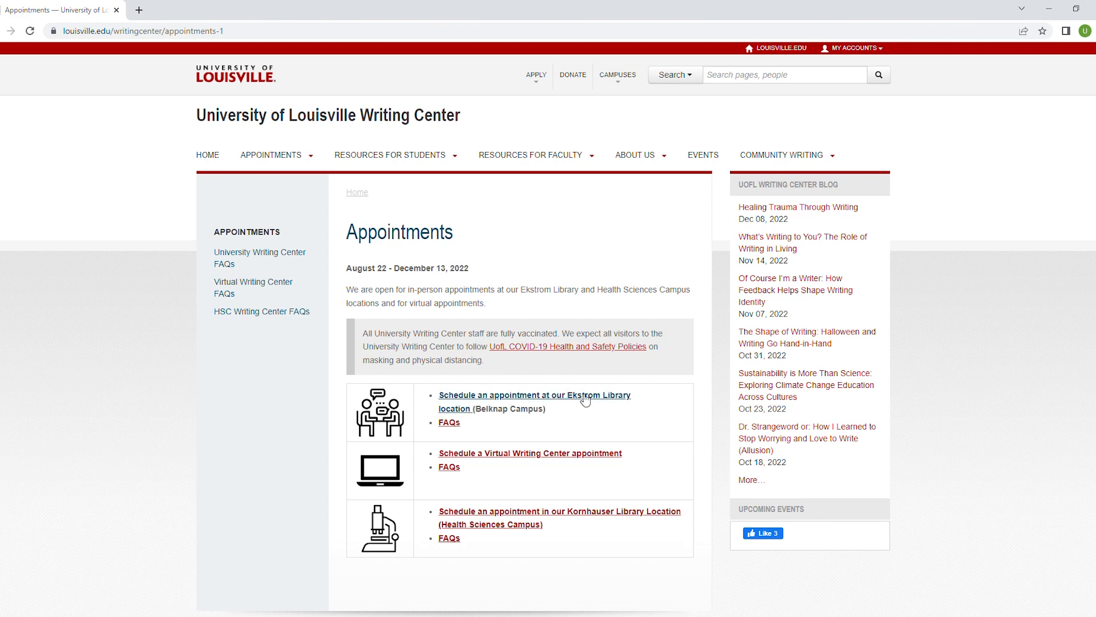
mouse_move(493, 446)
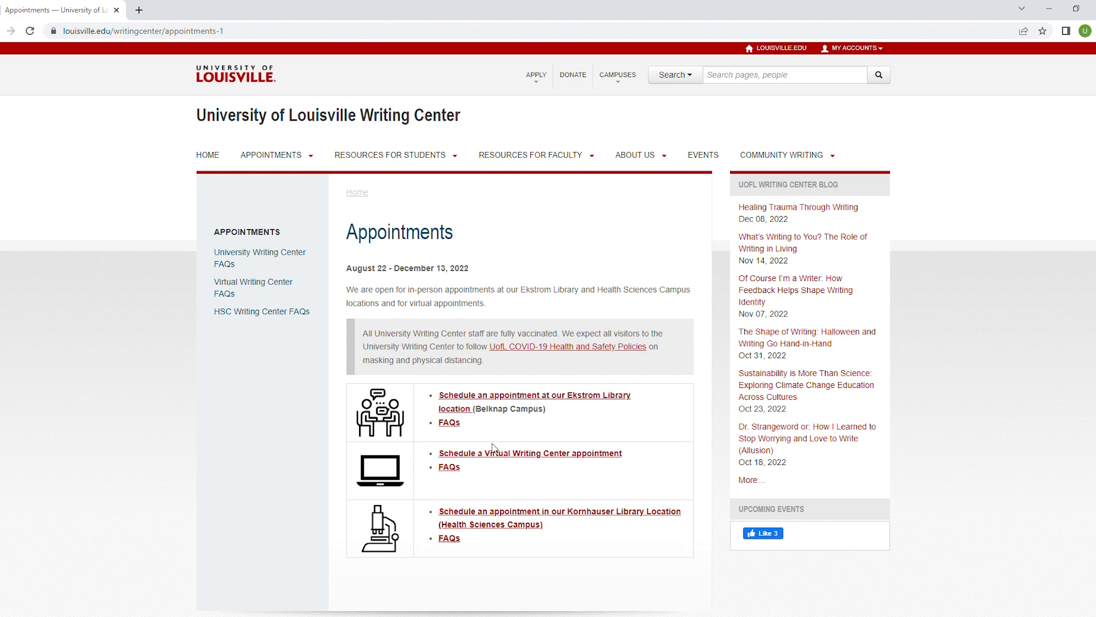
mouse_move(450, 537)
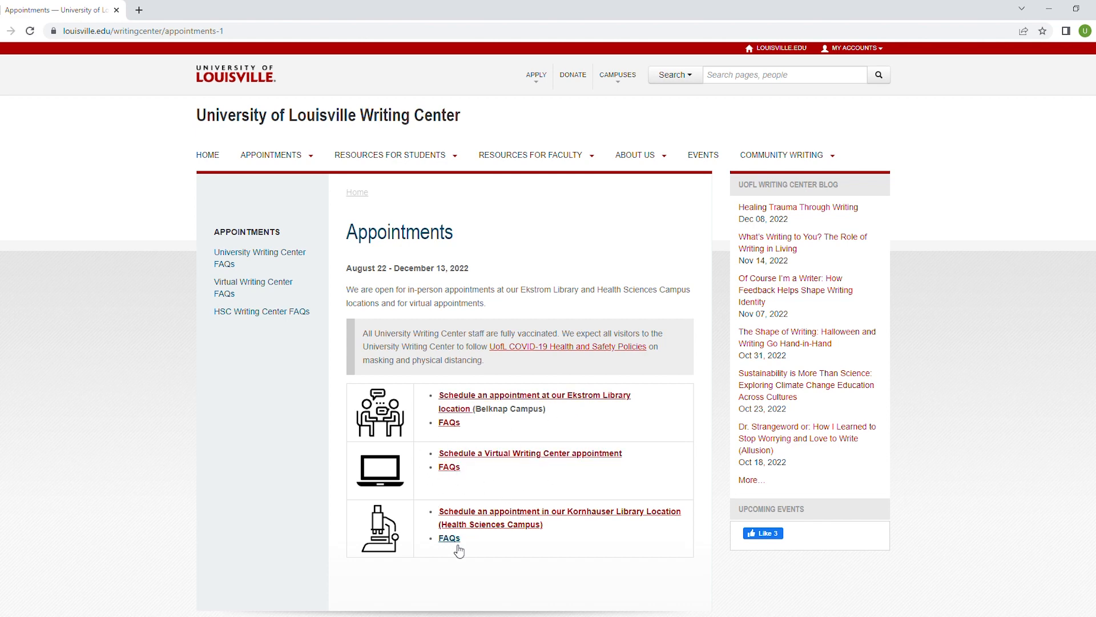
mouse_move(460, 563)
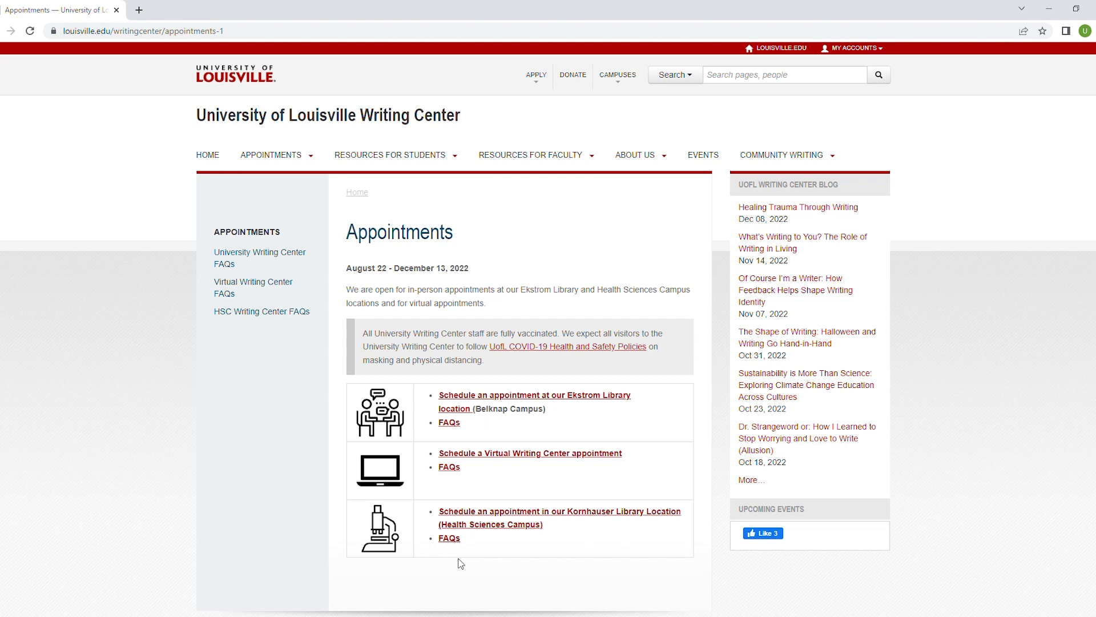
Log in to the Ekstrom Library schedule as wcdesk on University Writing Center Spring 2023
click(535, 395)
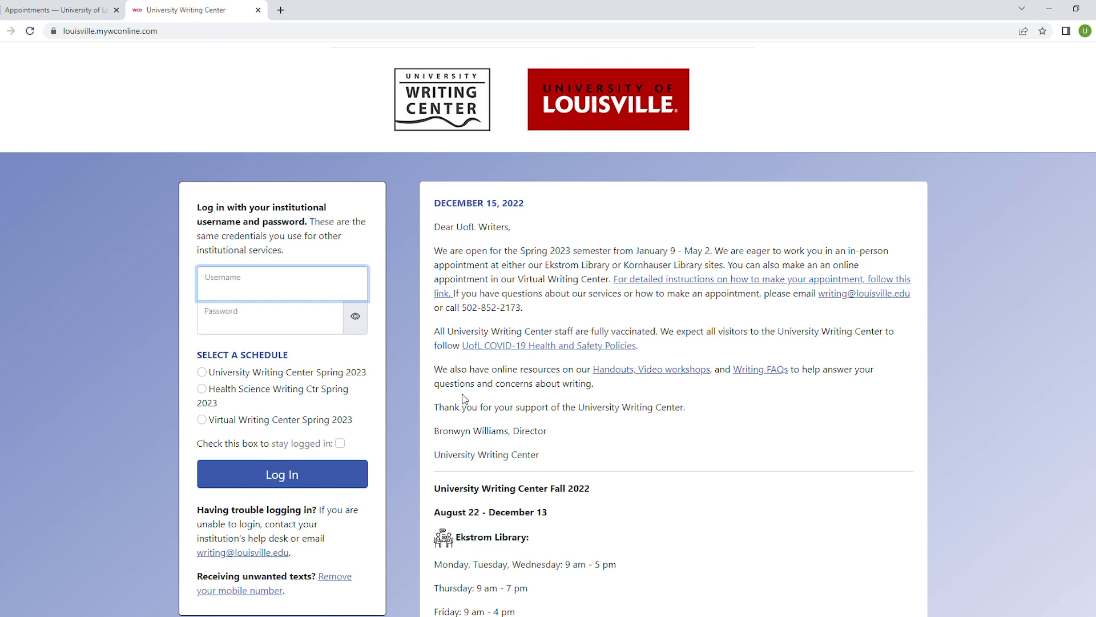
text(wcdesk)
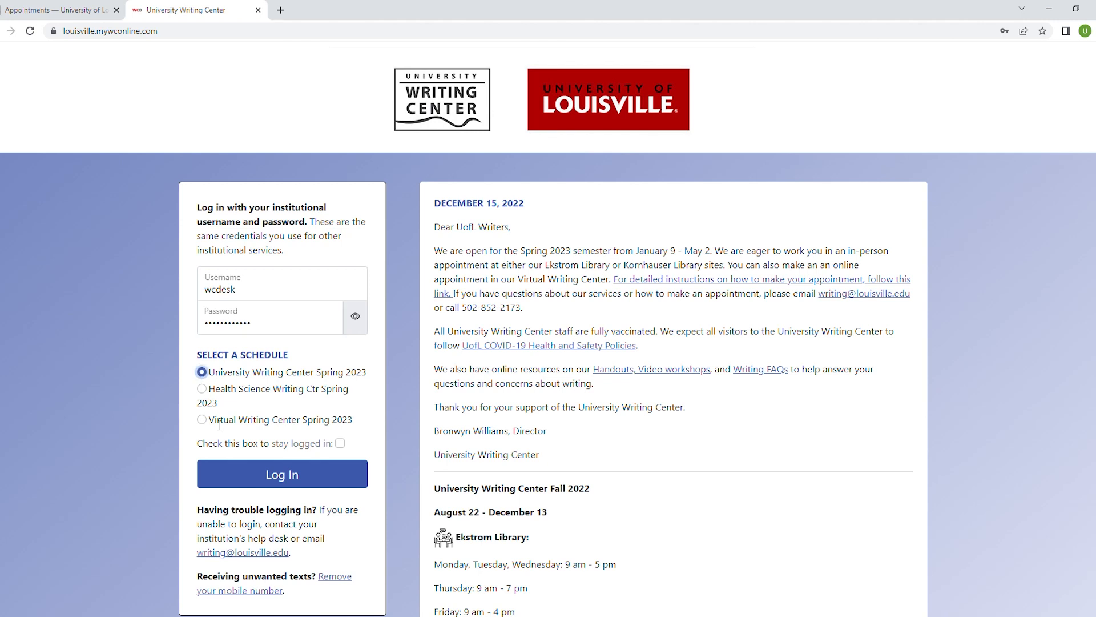
mouse_move(304, 478)
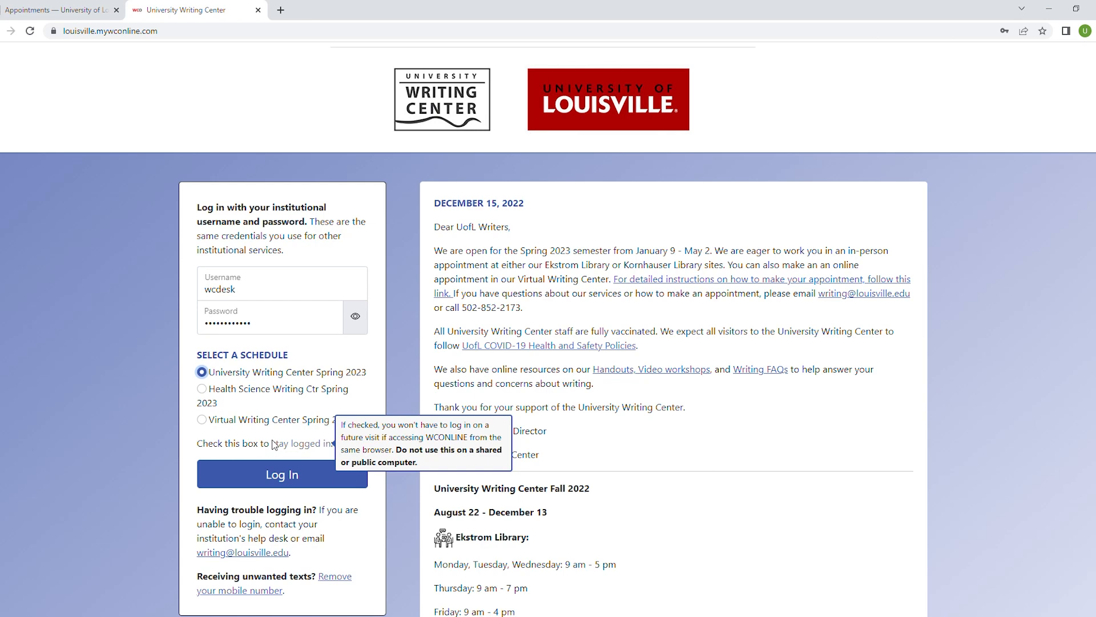
mouse_move(251, 474)
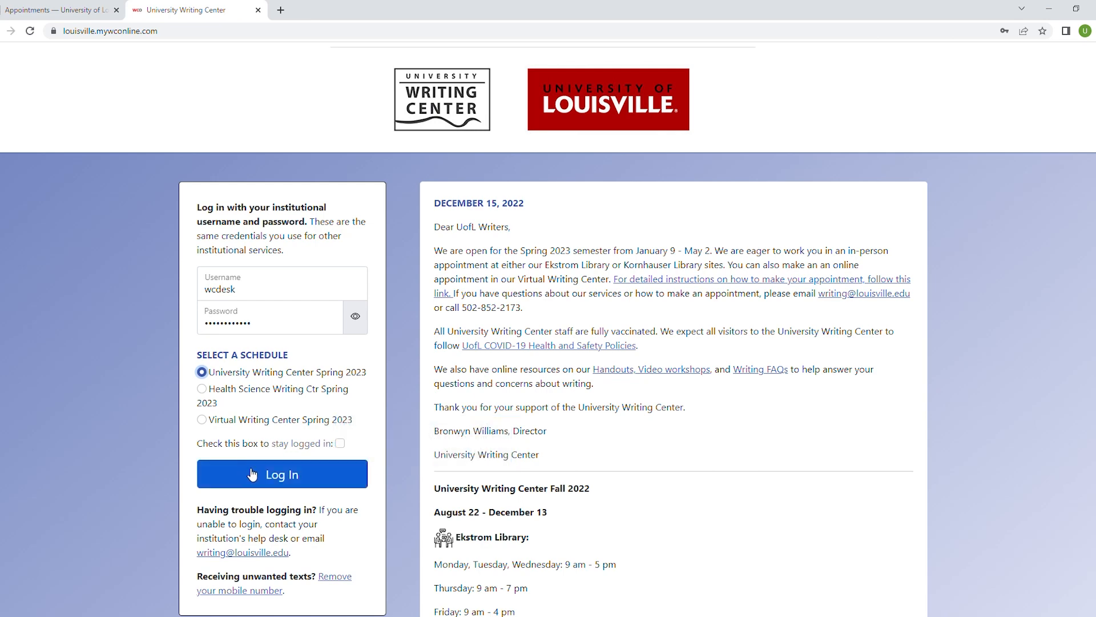
click(283, 474)
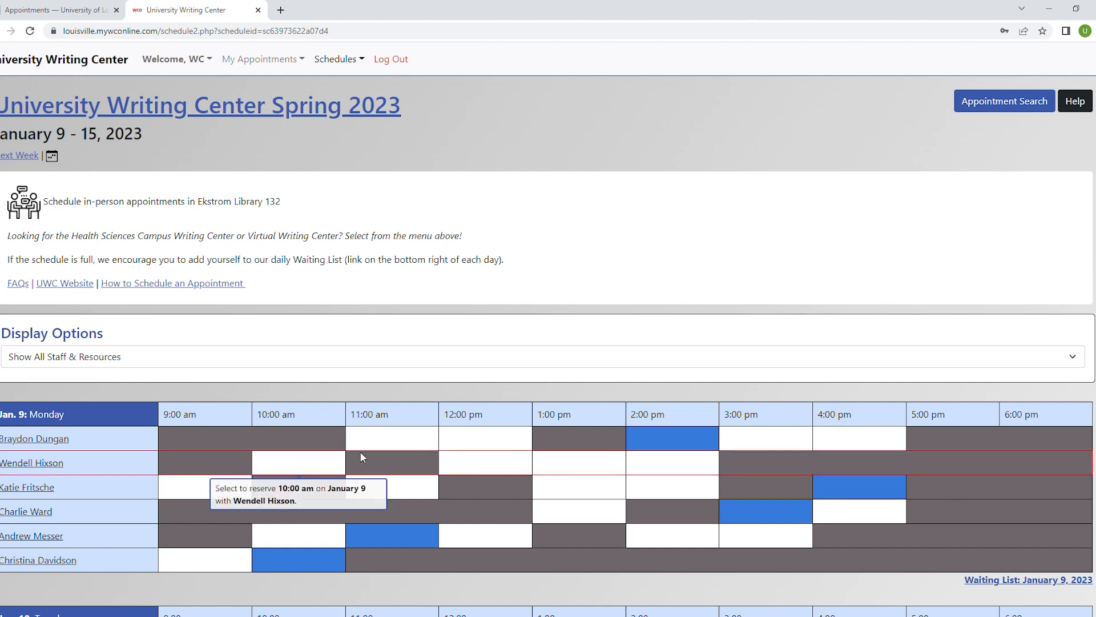
mouse_move(393, 443)
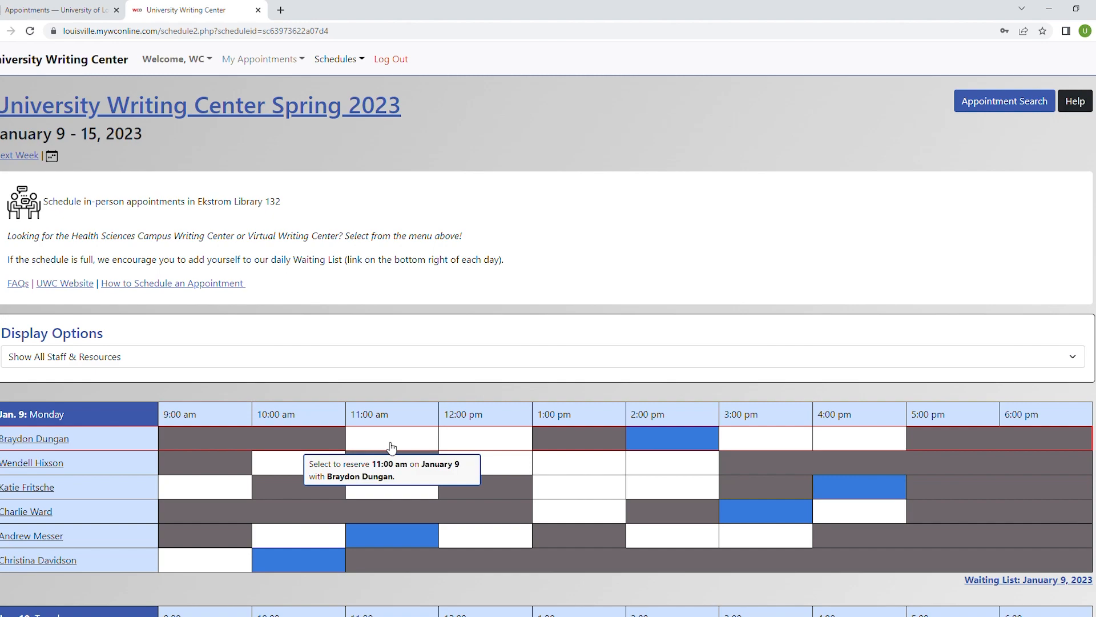
Jump the schedule to 02/15/2023 using the date picker next to Next Week
scroll(down, 3)
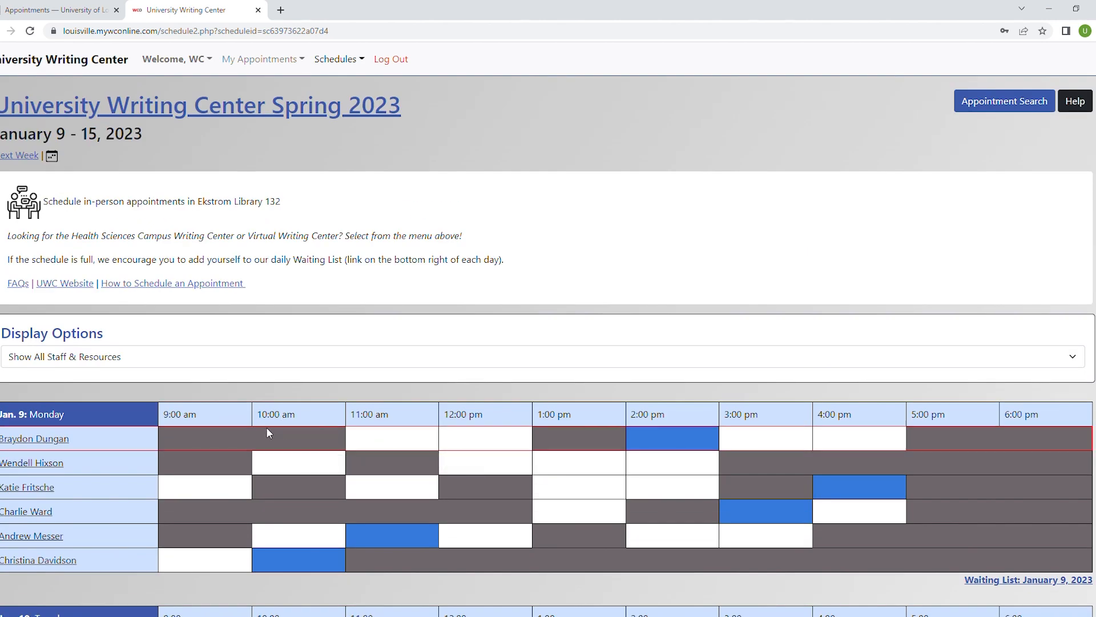
mouse_move(19, 160)
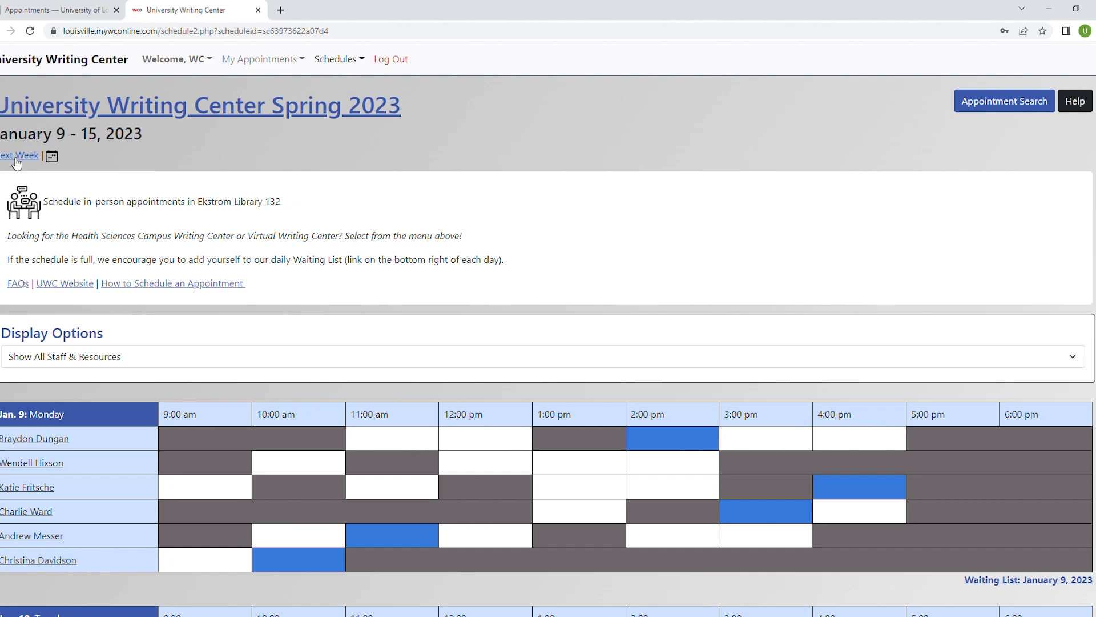
click(50, 156)
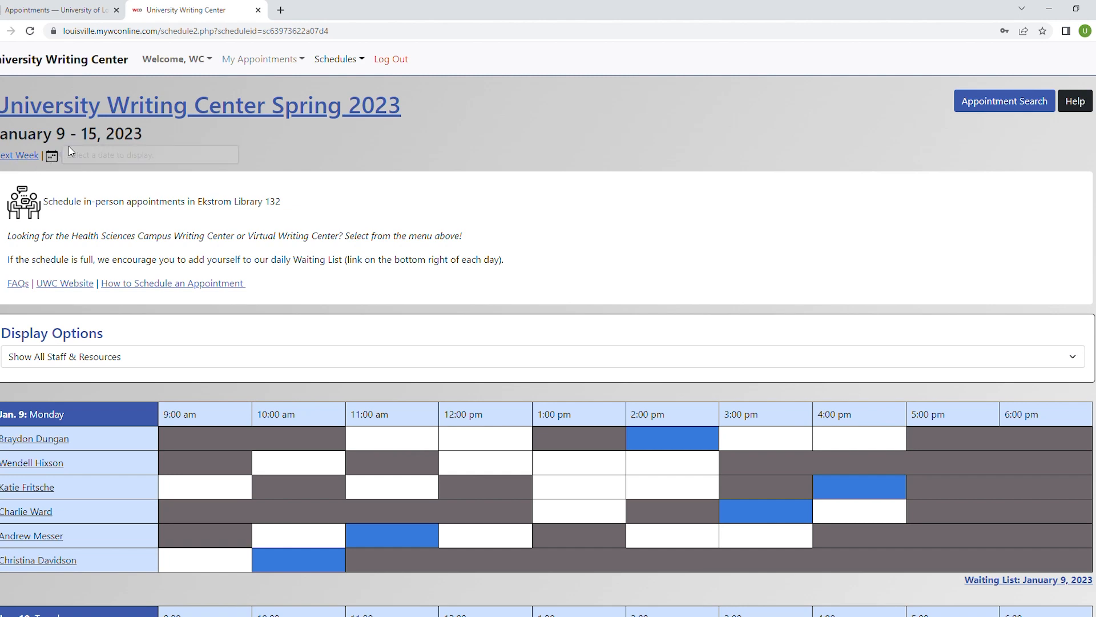
click(50, 155)
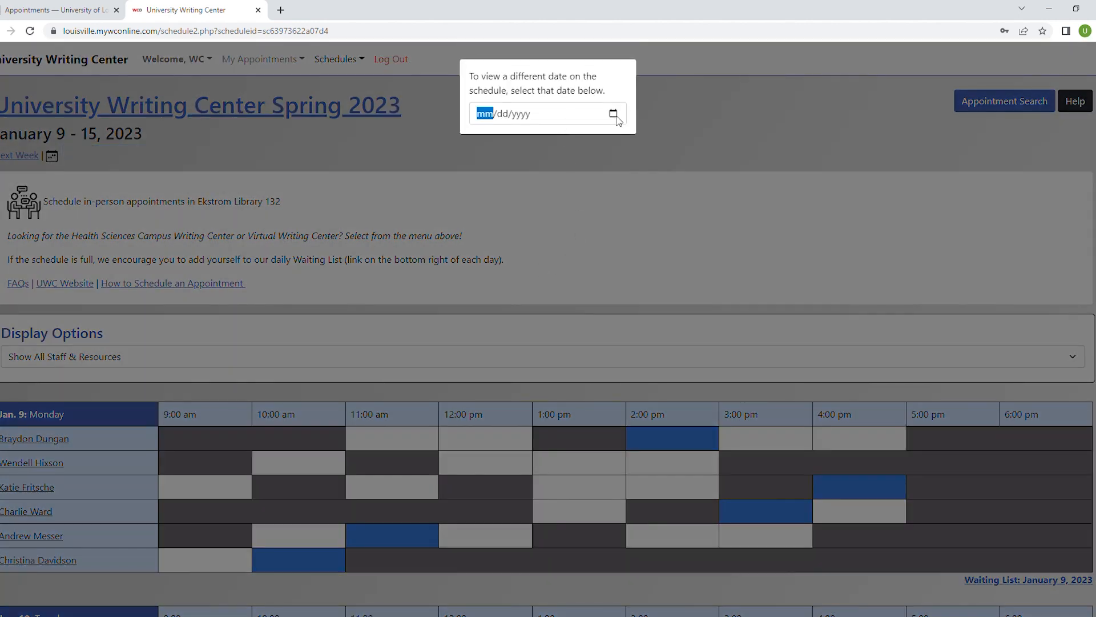
text(02/15/2023)
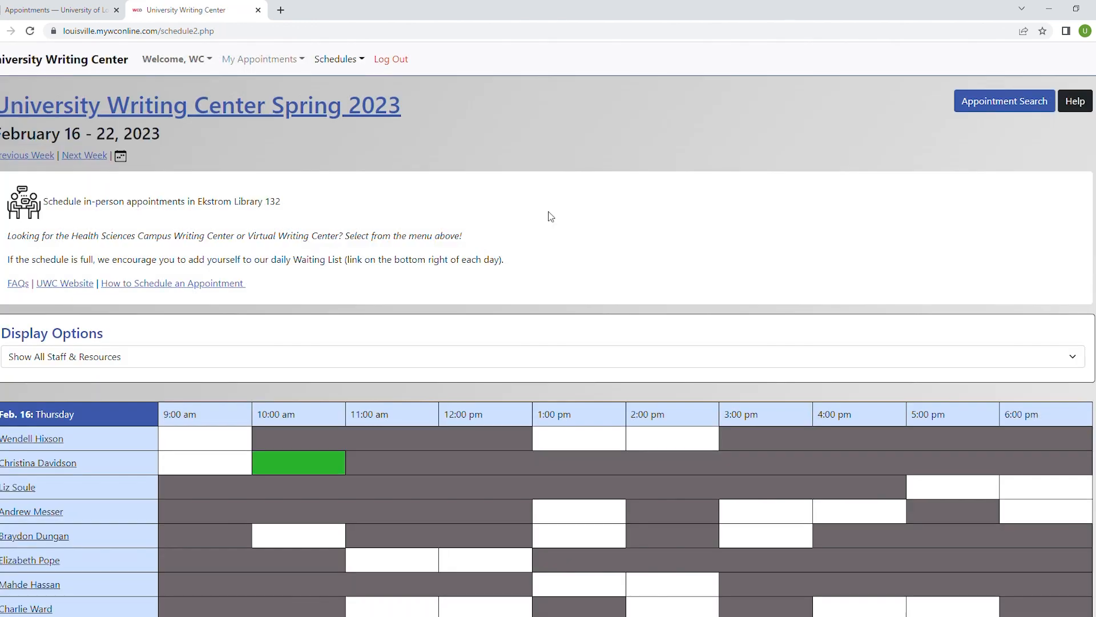
mouse_move(73, 323)
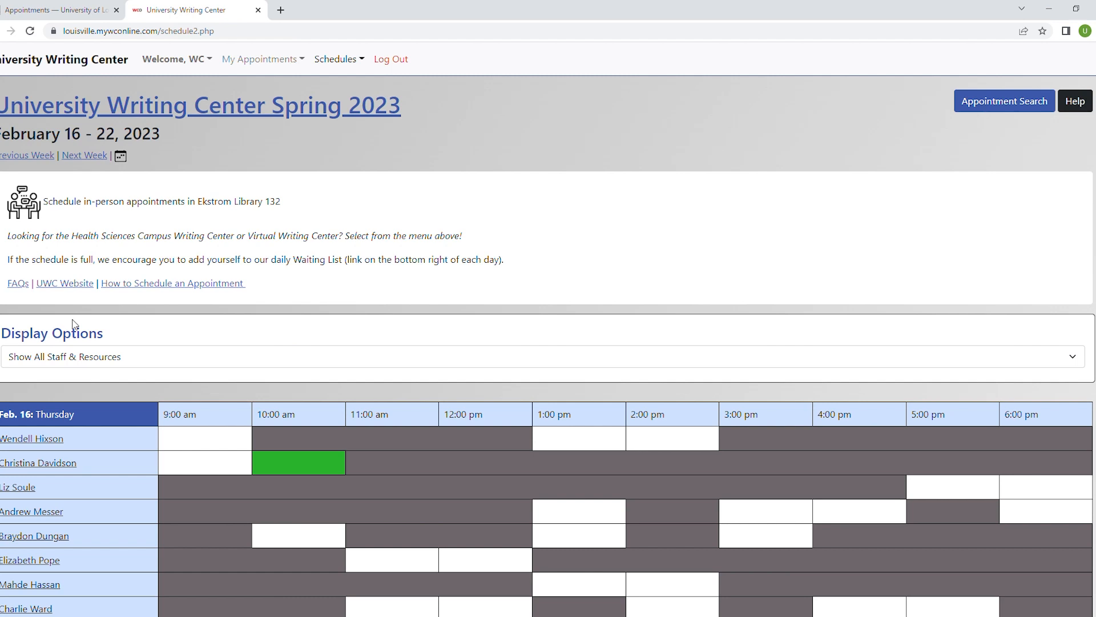
mouse_move(112, 364)
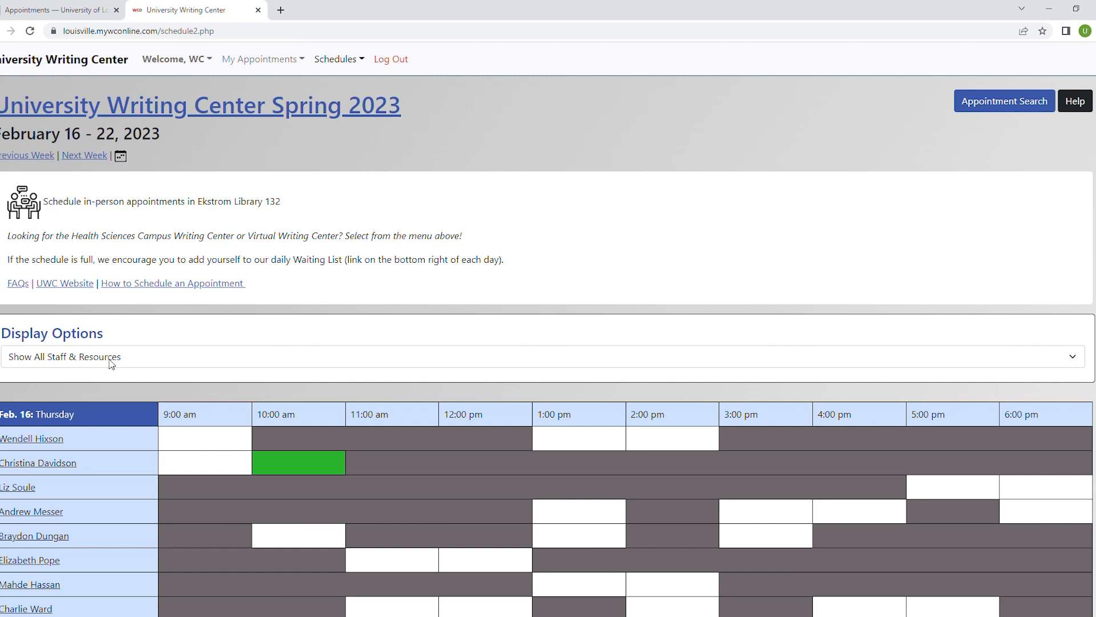
mouse_move(124, 359)
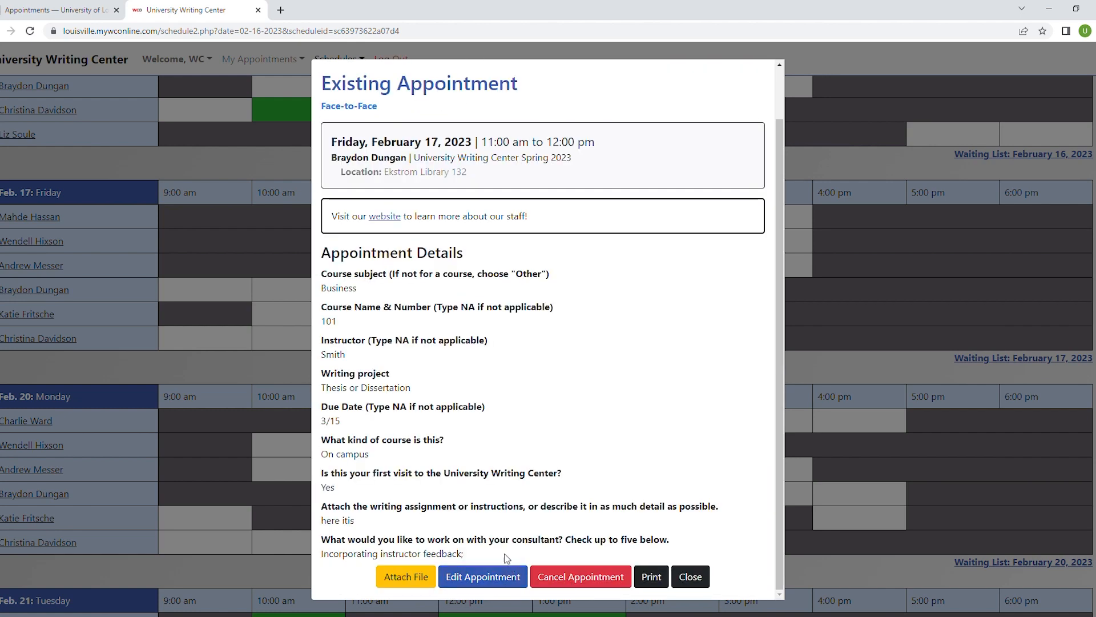
Close the Existing Appointment window to see the green Feb. 17 11am slot
click(690, 564)
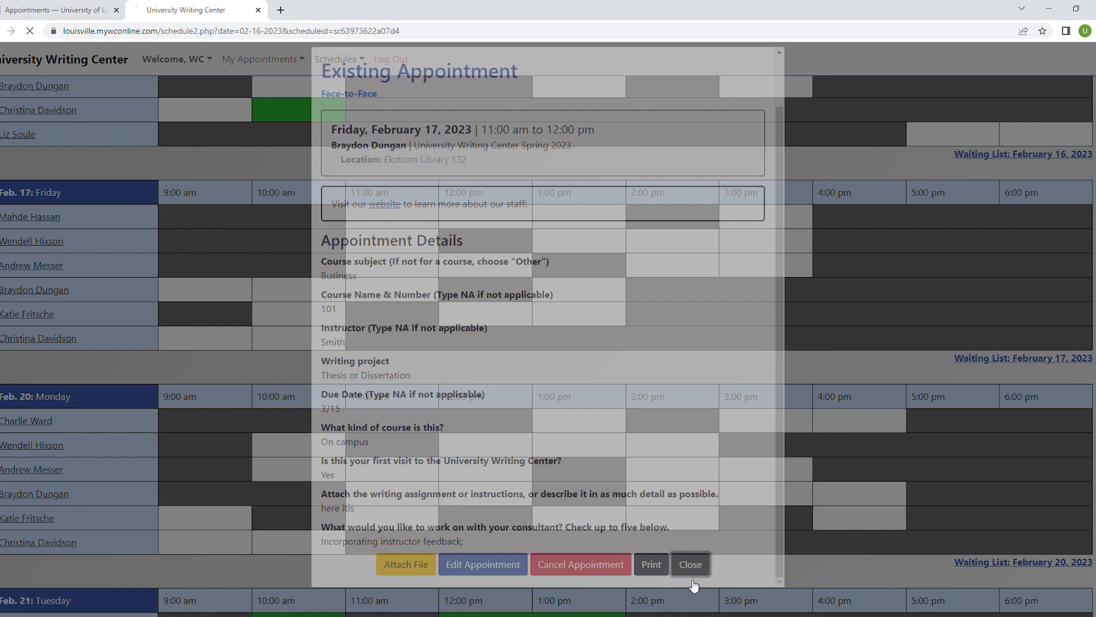
click(691, 564)
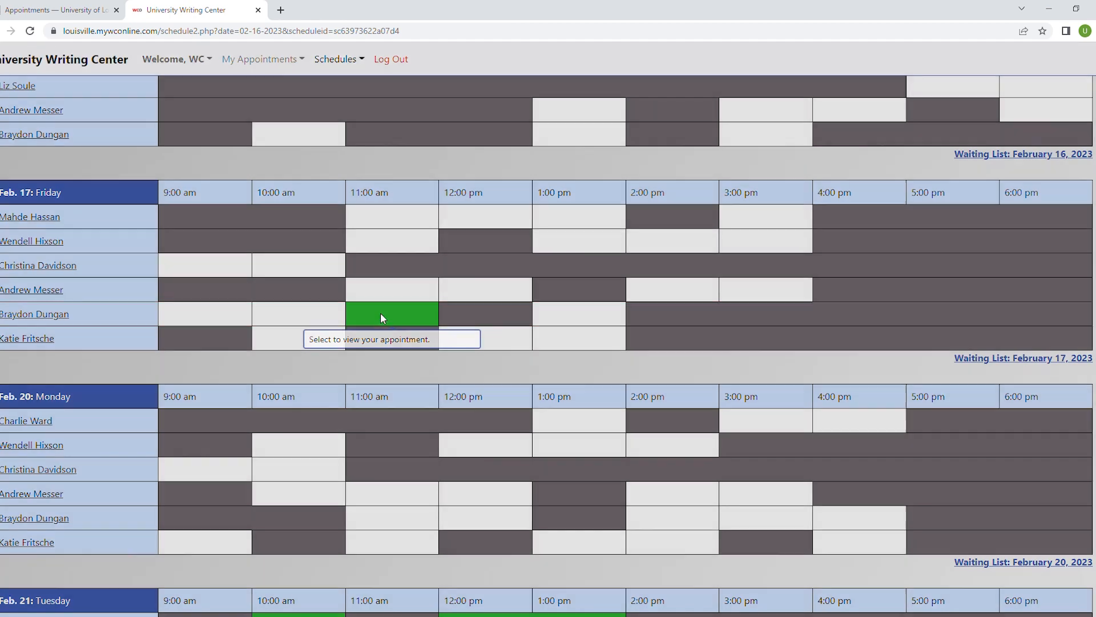
click(391, 312)
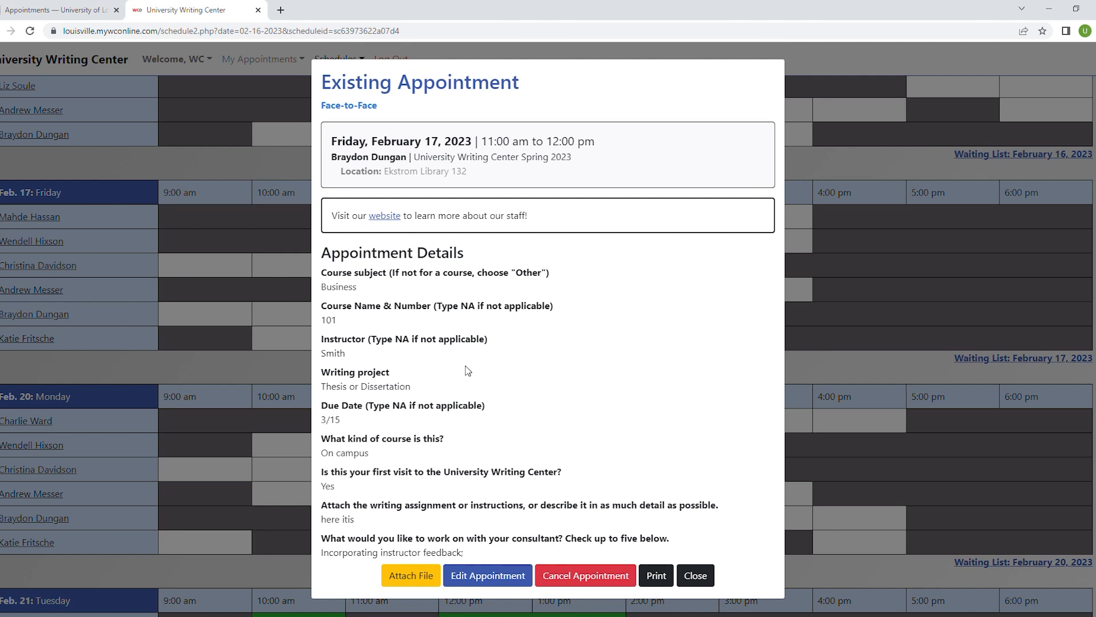
mouse_move(486, 575)
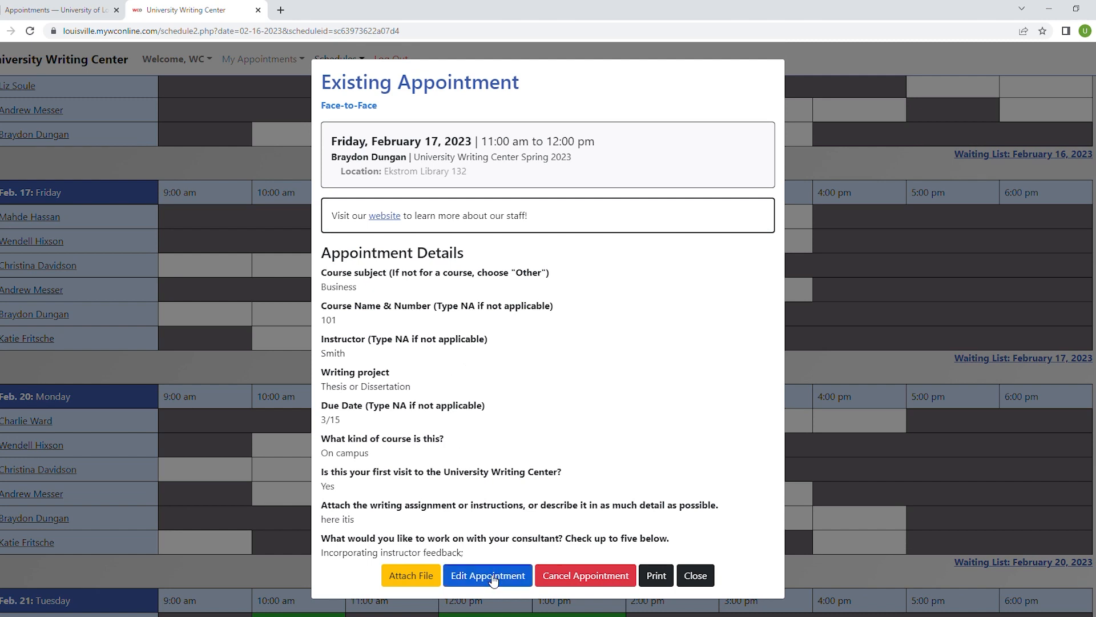
mouse_move(412, 584)
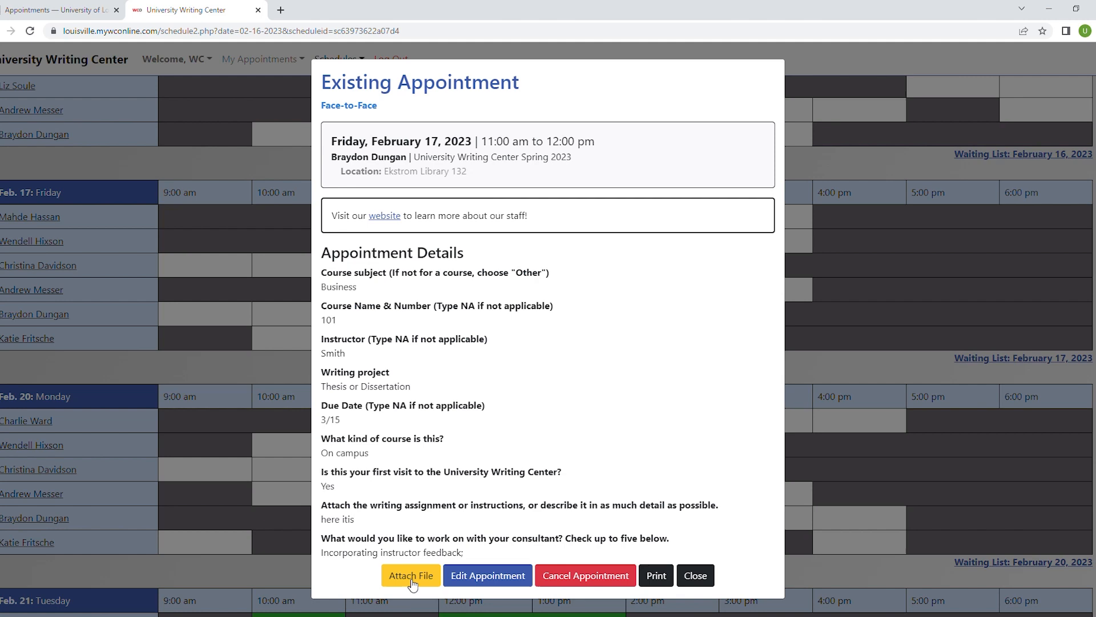
mouse_move(832, 165)
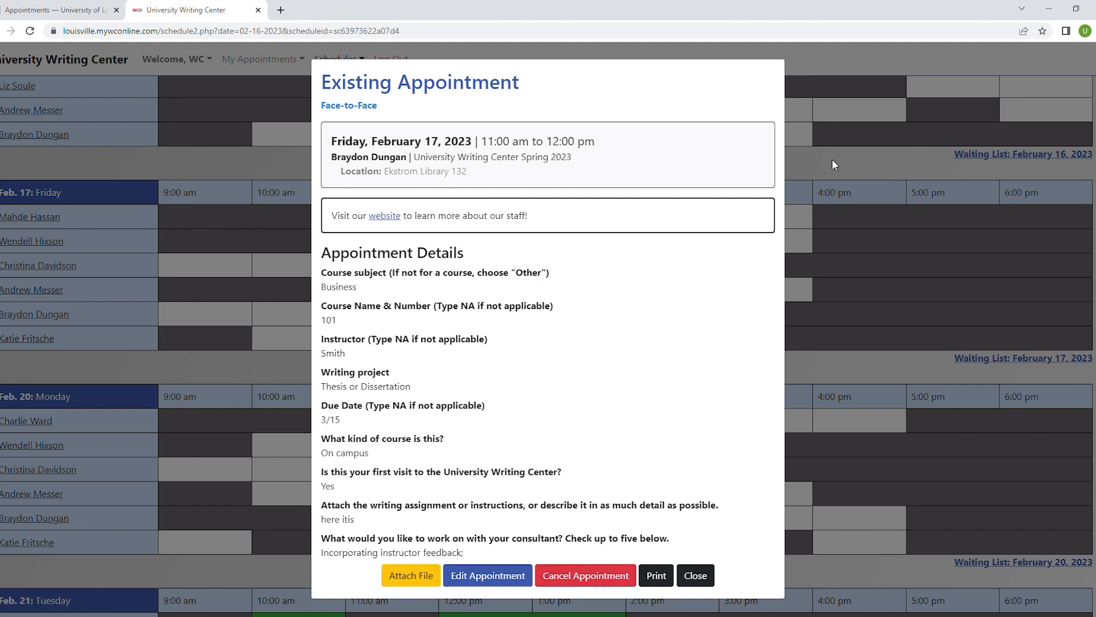
click(695, 575)
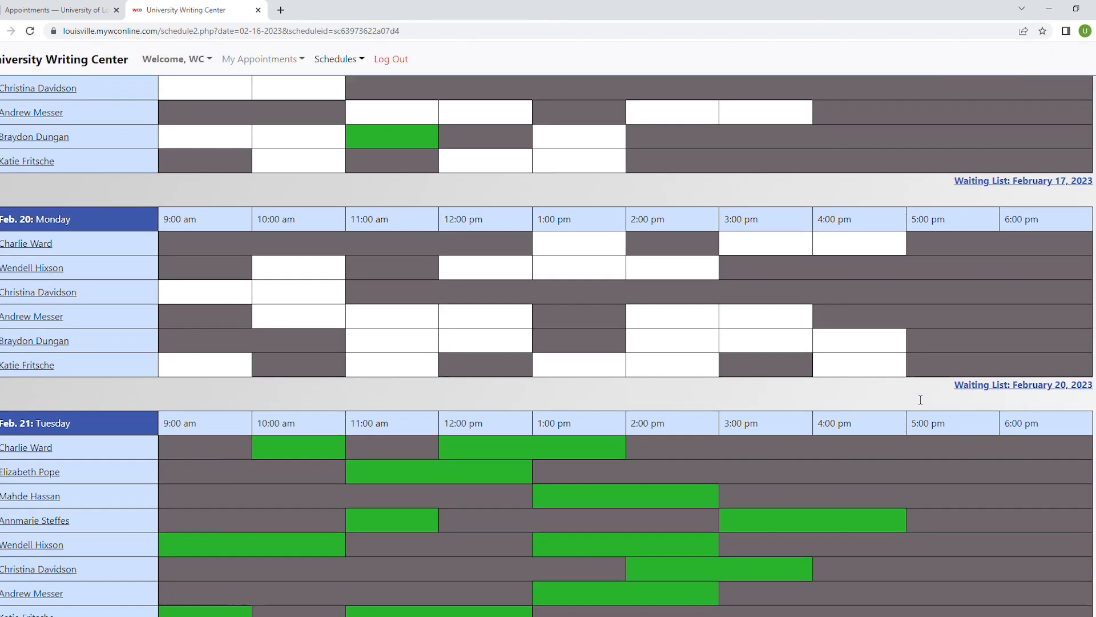
mouse_move(973, 387)
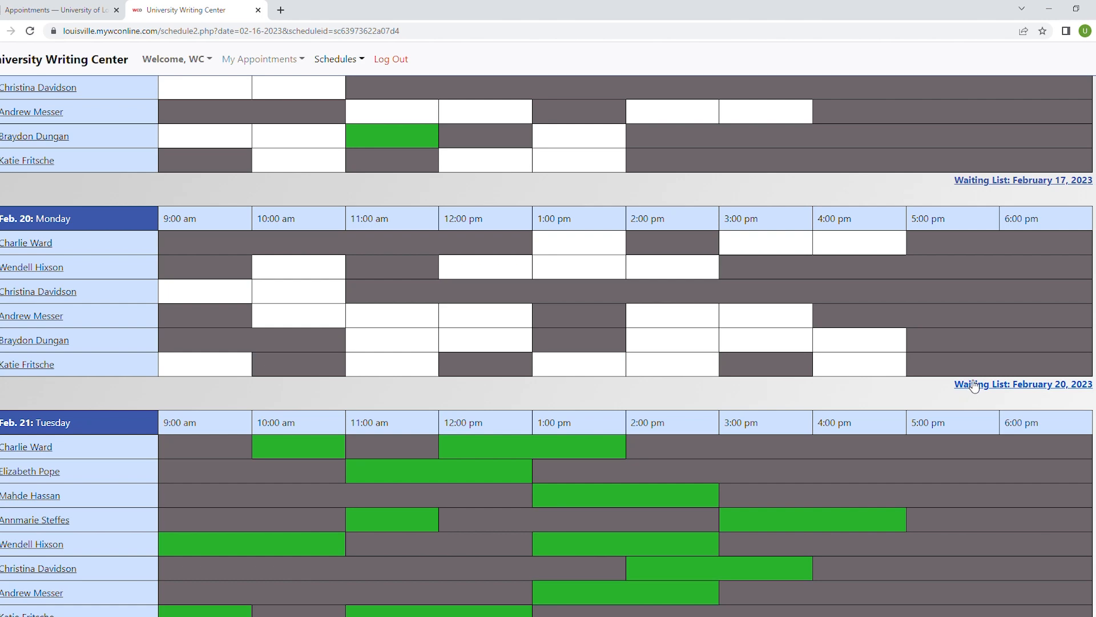
click(1021, 383)
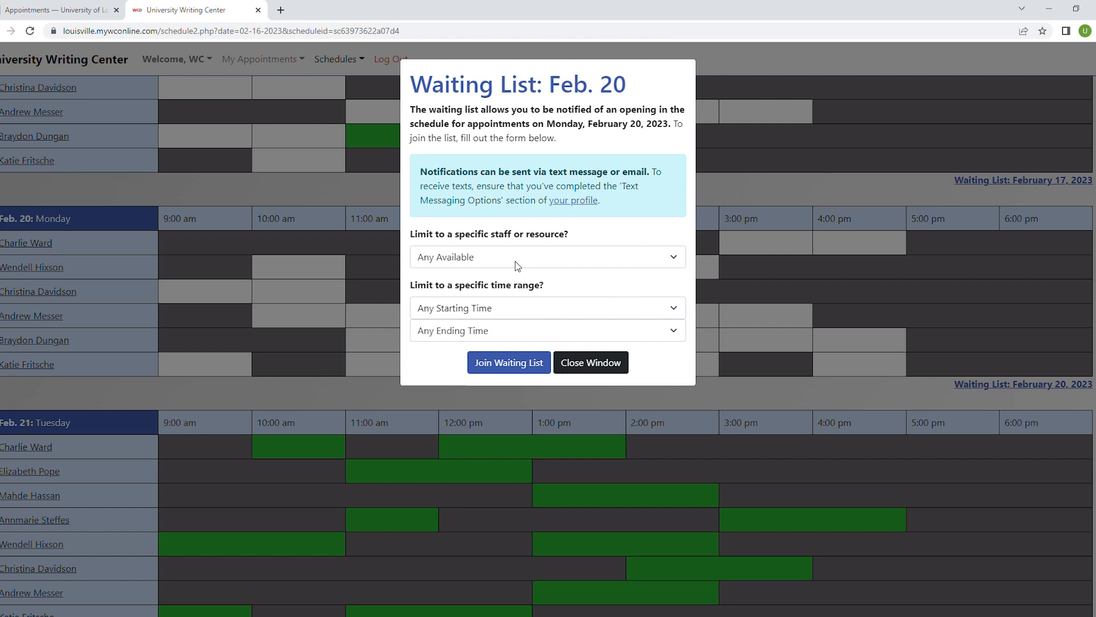
click(548, 257)
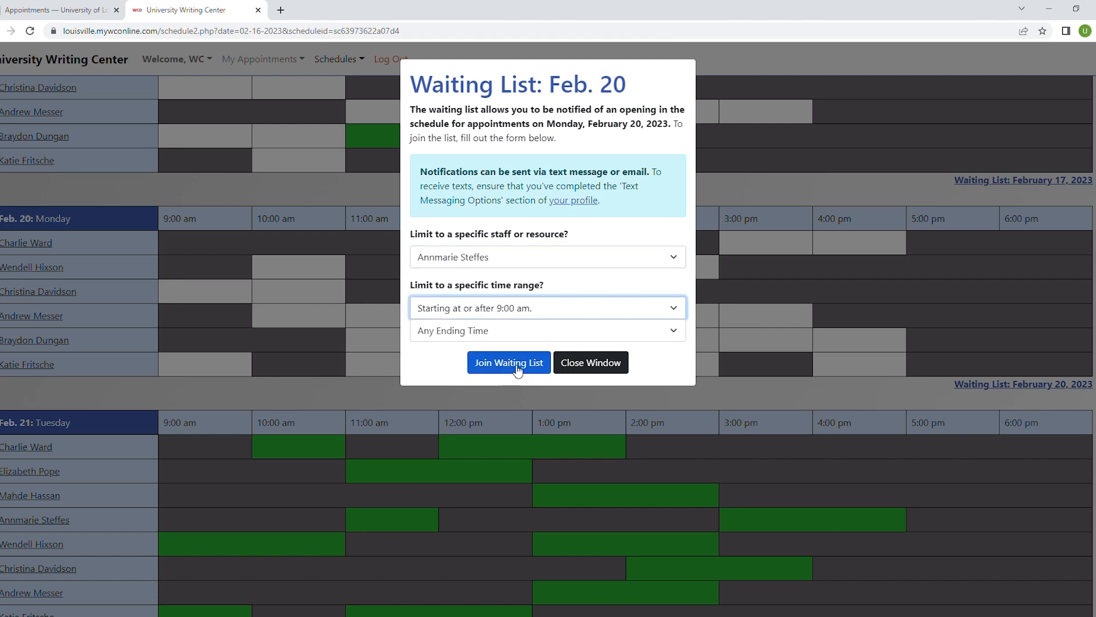
click(509, 363)
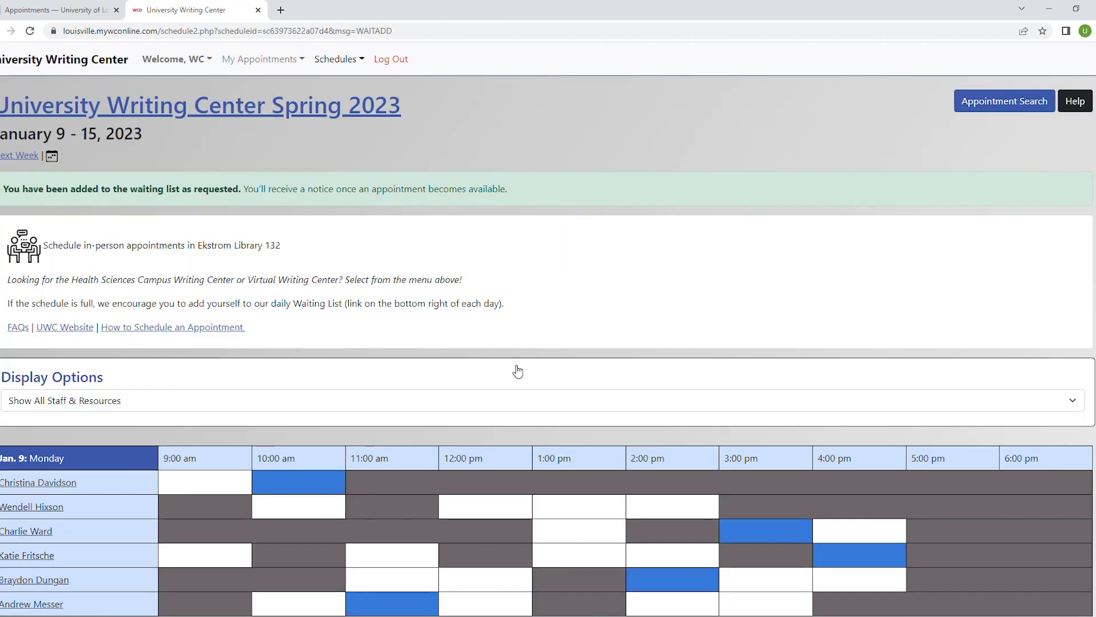
scroll(down, 3)
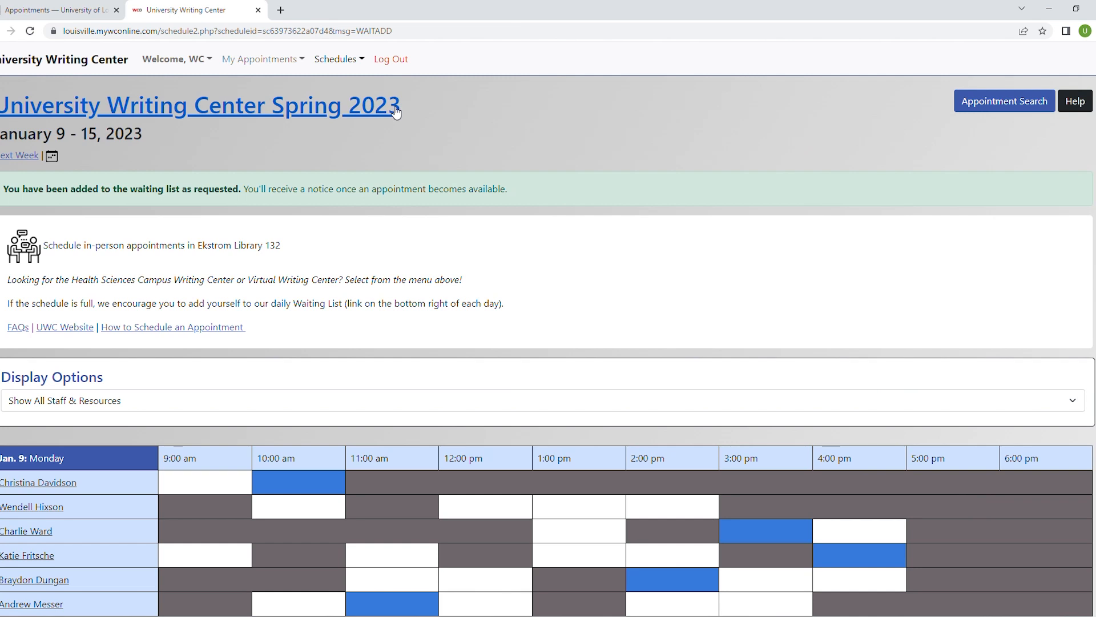
mouse_move(367, 66)
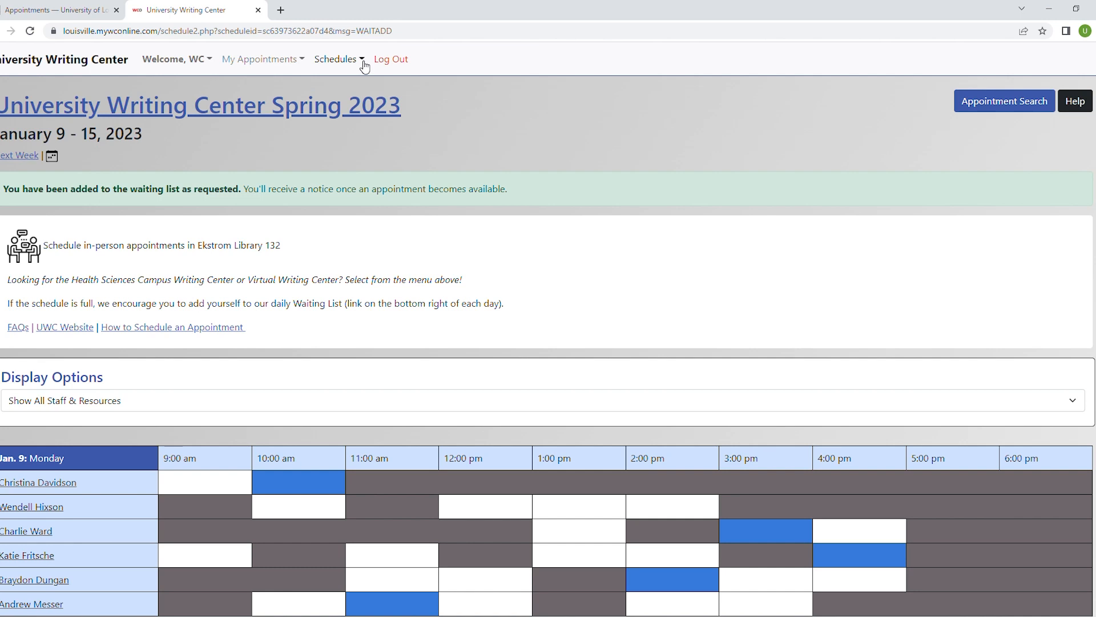
click(338, 59)
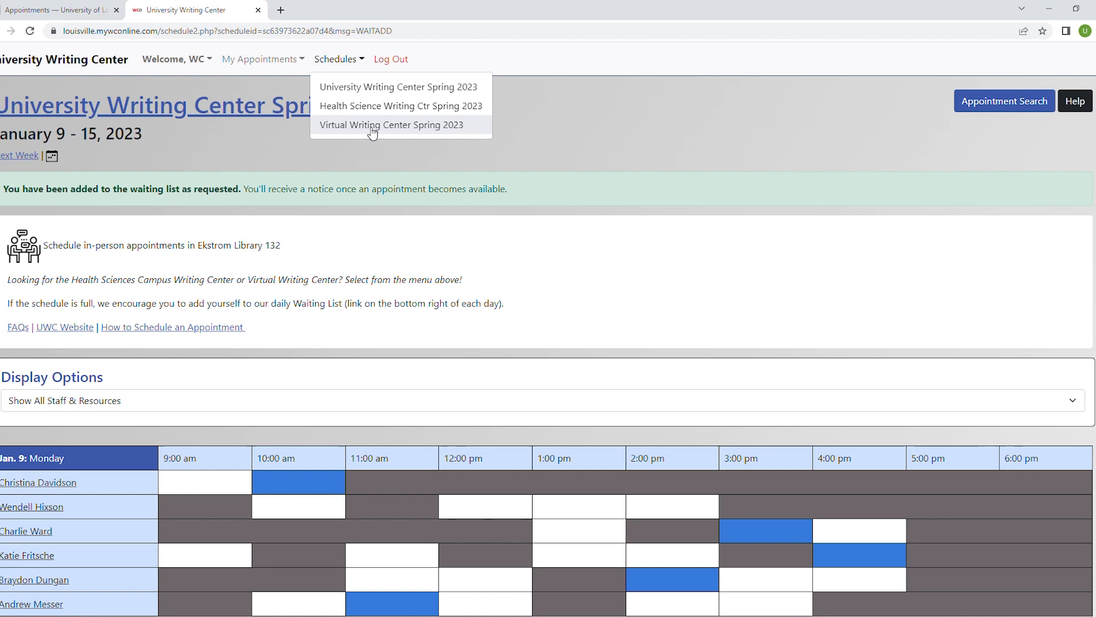
click(391, 125)
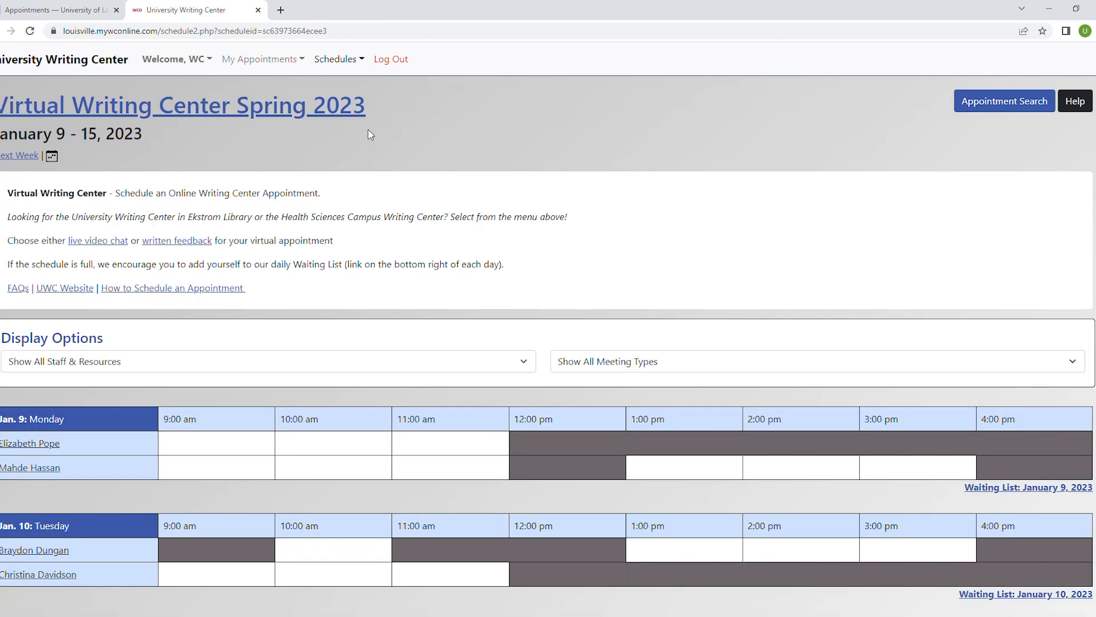
mouse_move(310, 443)
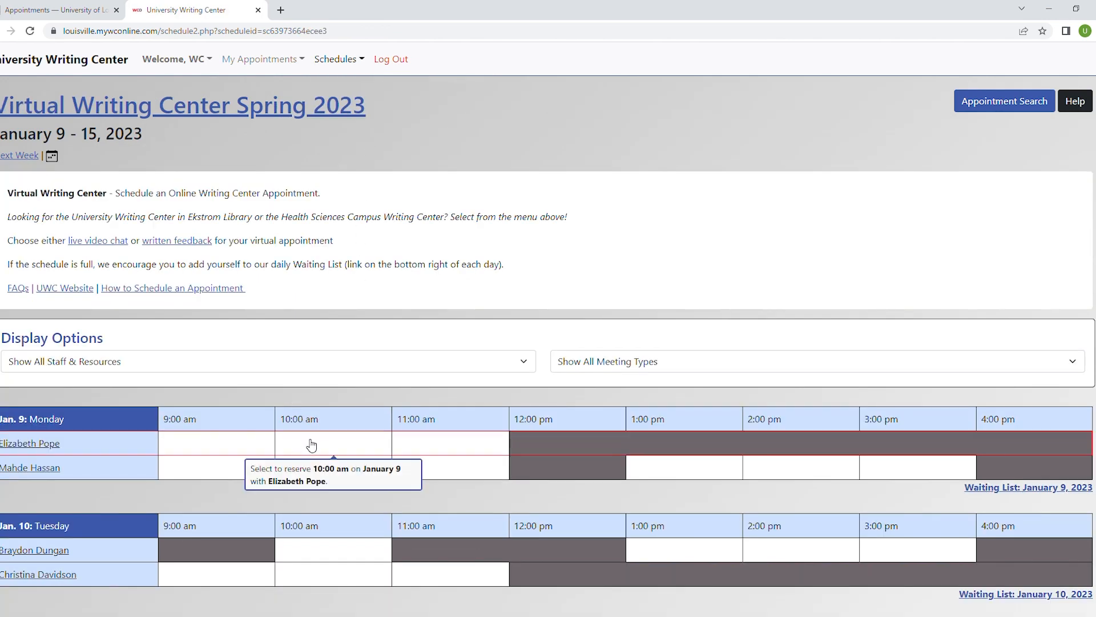
click(312, 443)
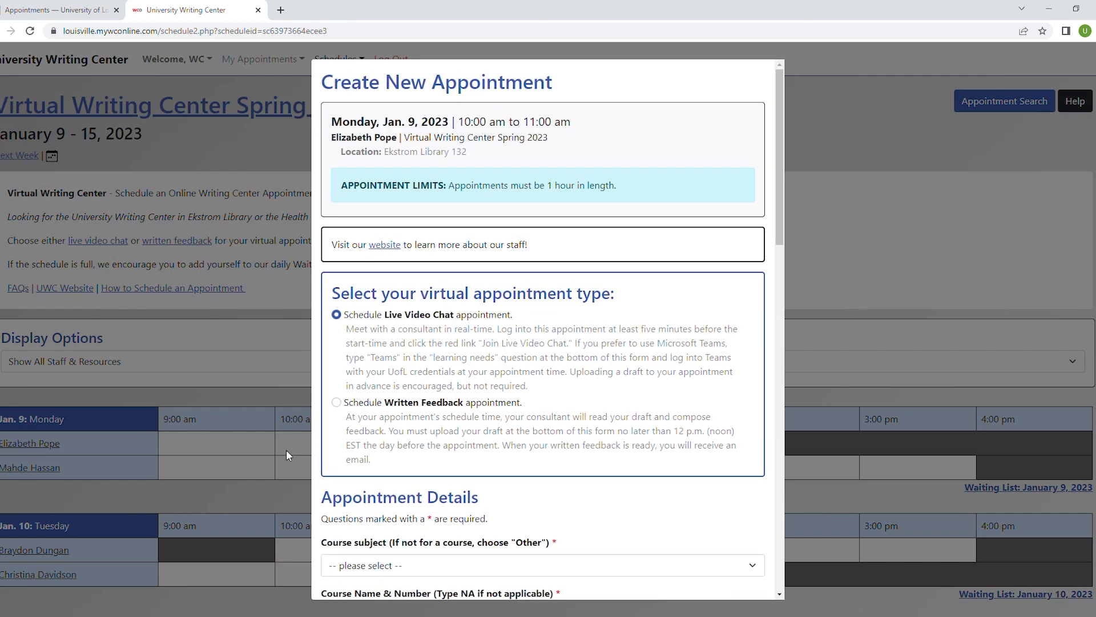
mouse_move(489, 343)
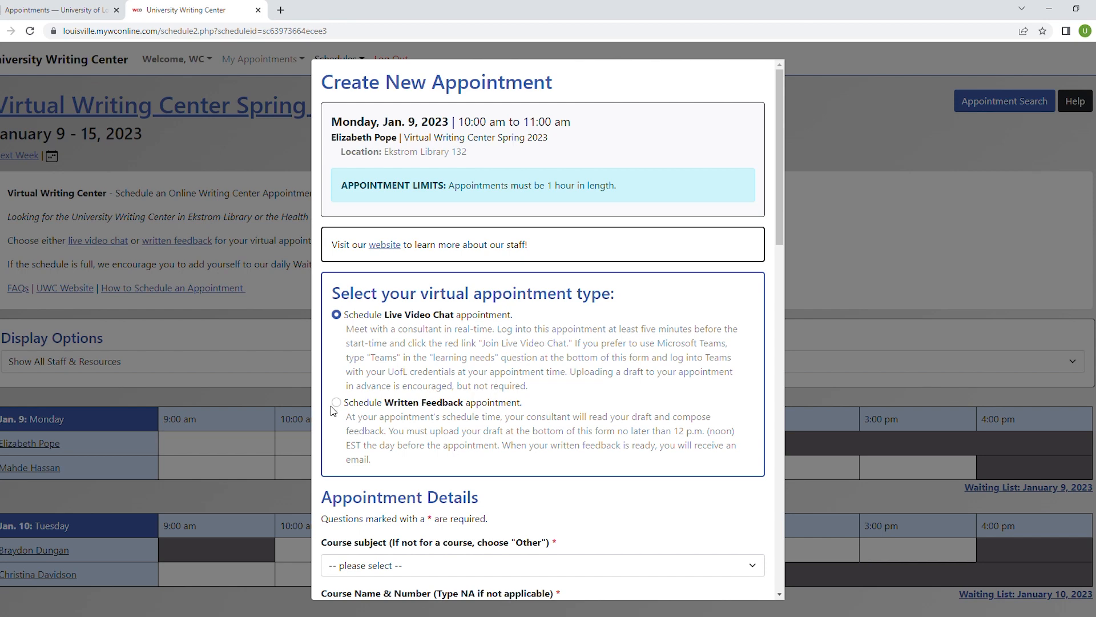
click(336, 402)
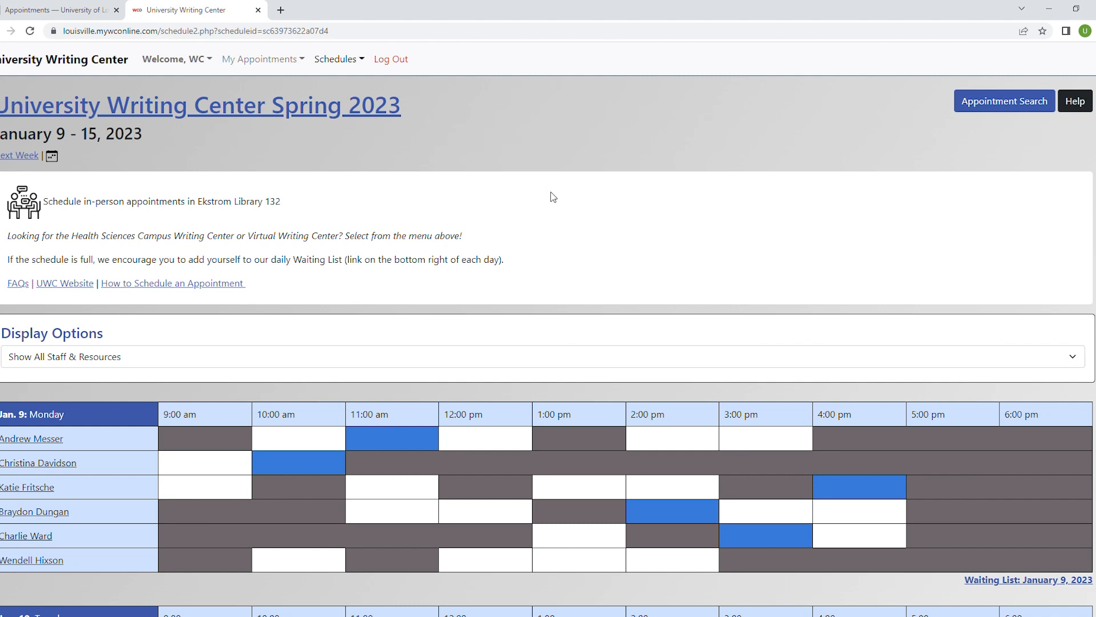
mouse_move(577, 188)
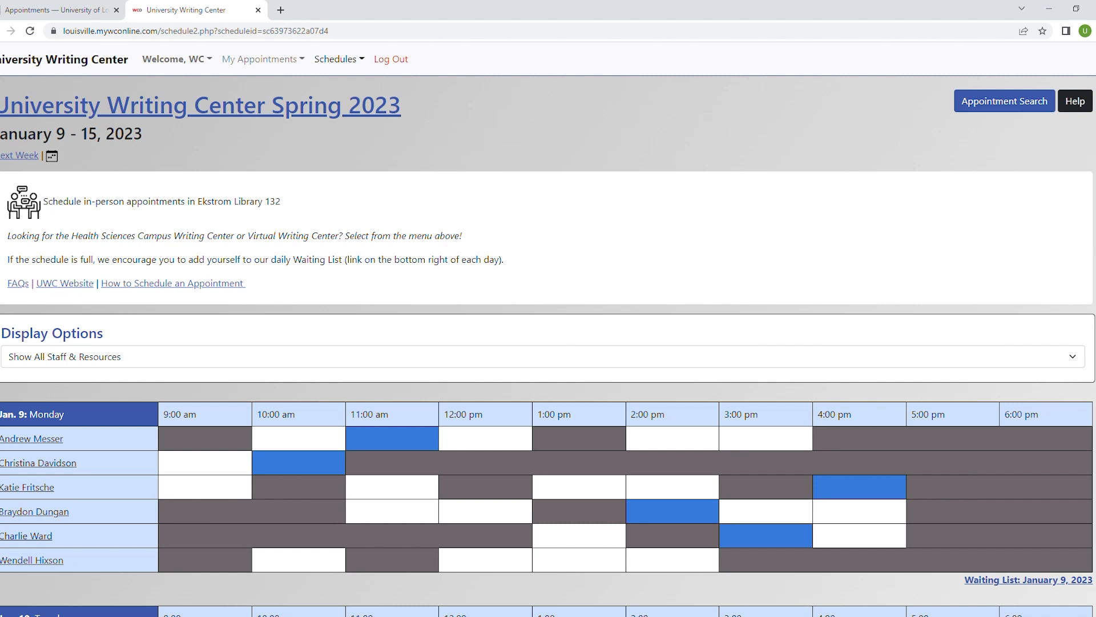
mouse_move(1012, 105)
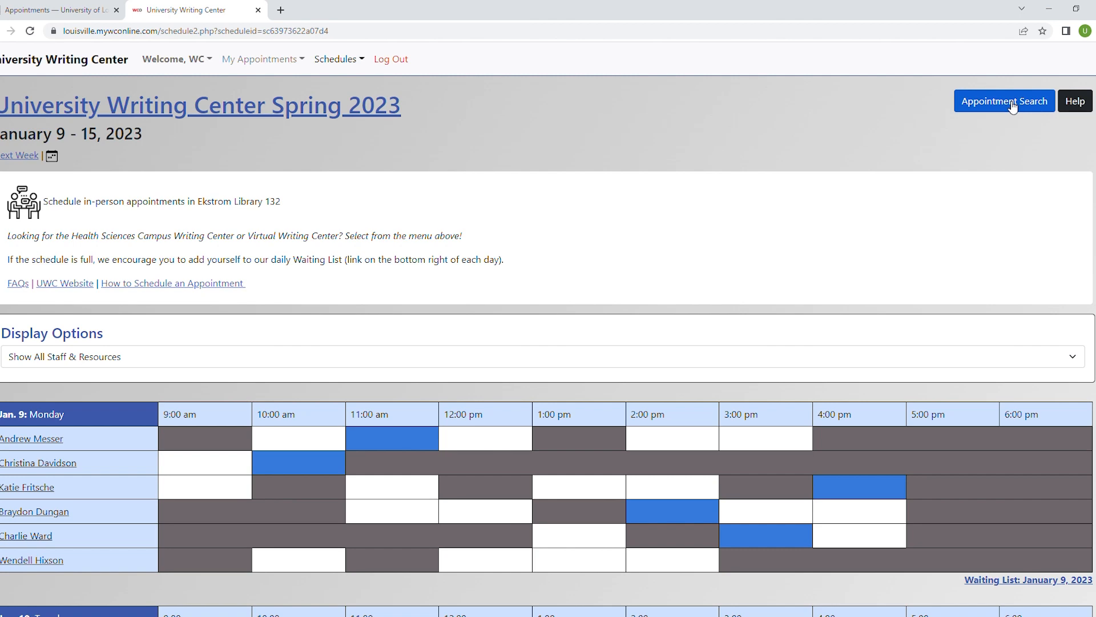
Bring up the Find an Appointment search form with date, time and staff fields
click(1004, 101)
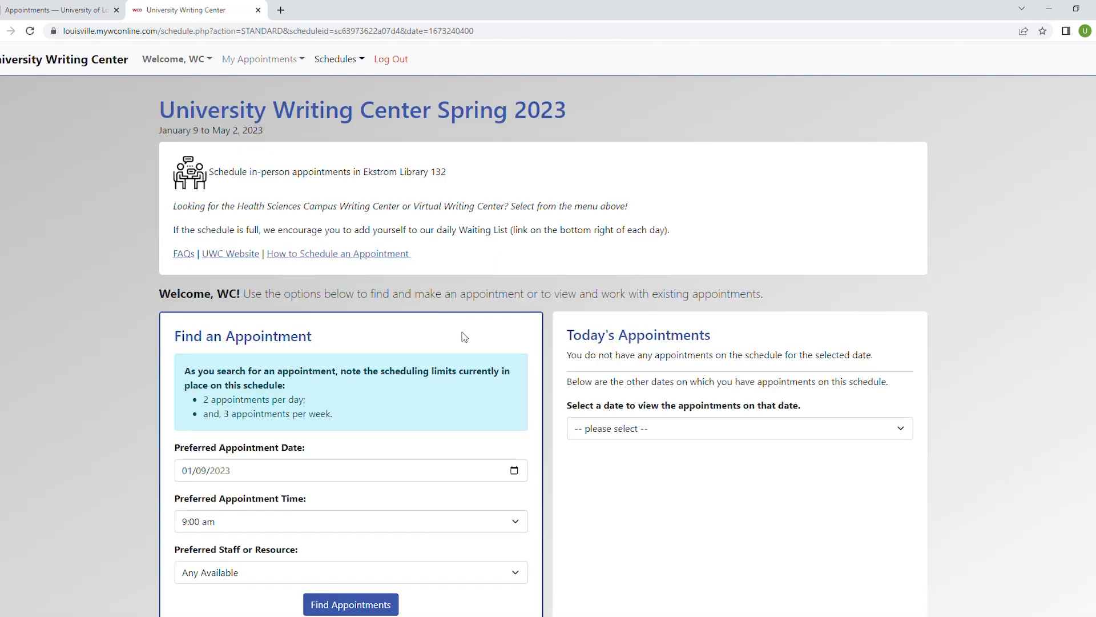
scroll(down, 3)
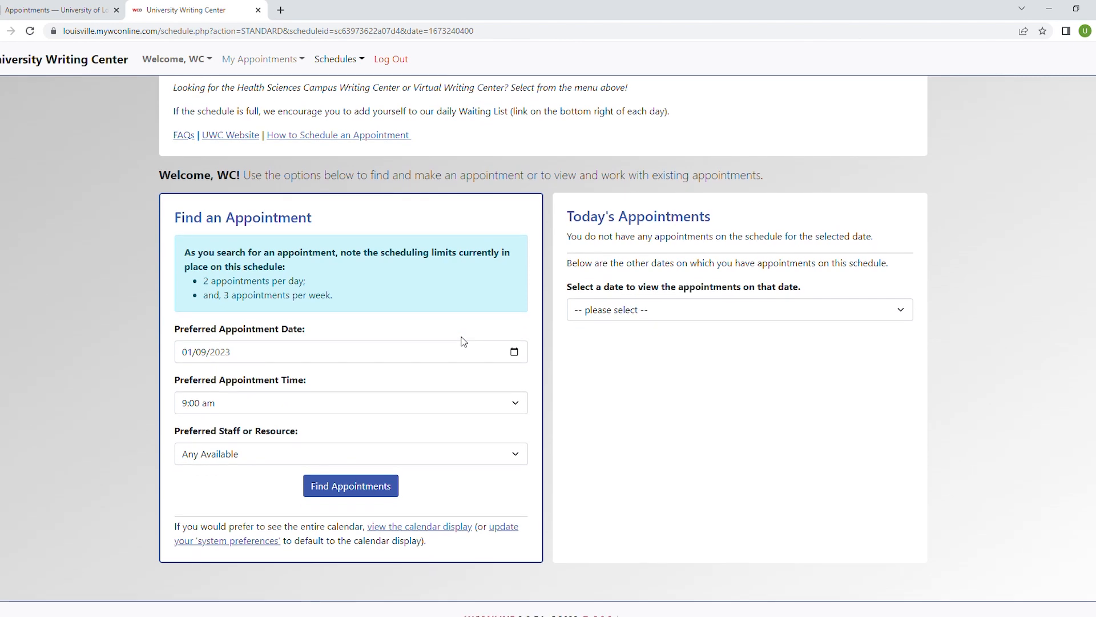
mouse_move(267, 336)
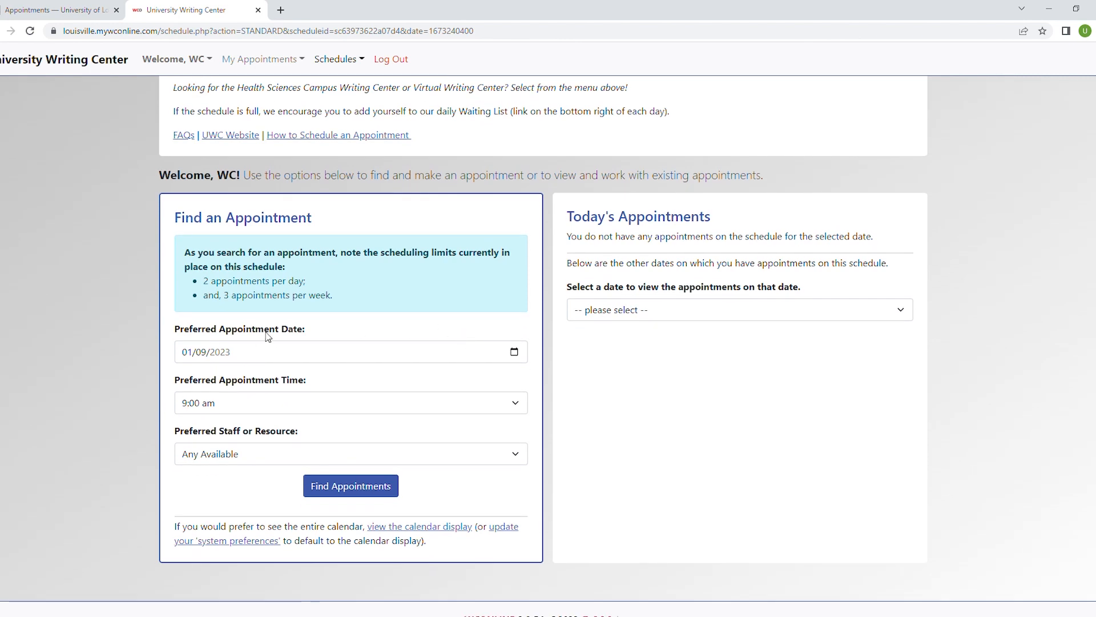
mouse_move(317, 407)
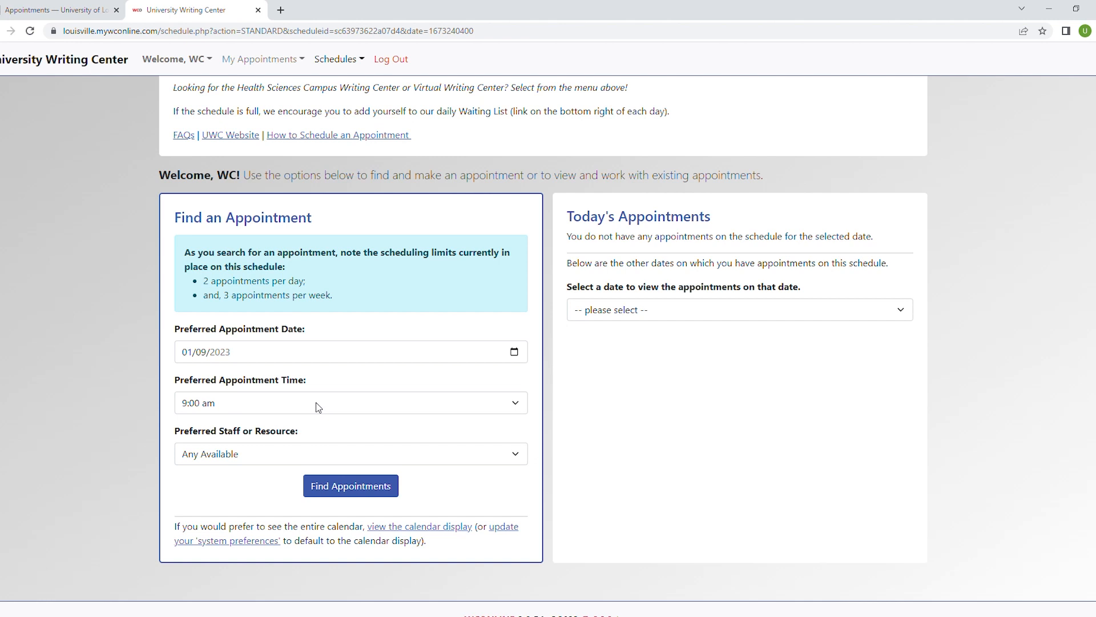
mouse_move(286, 439)
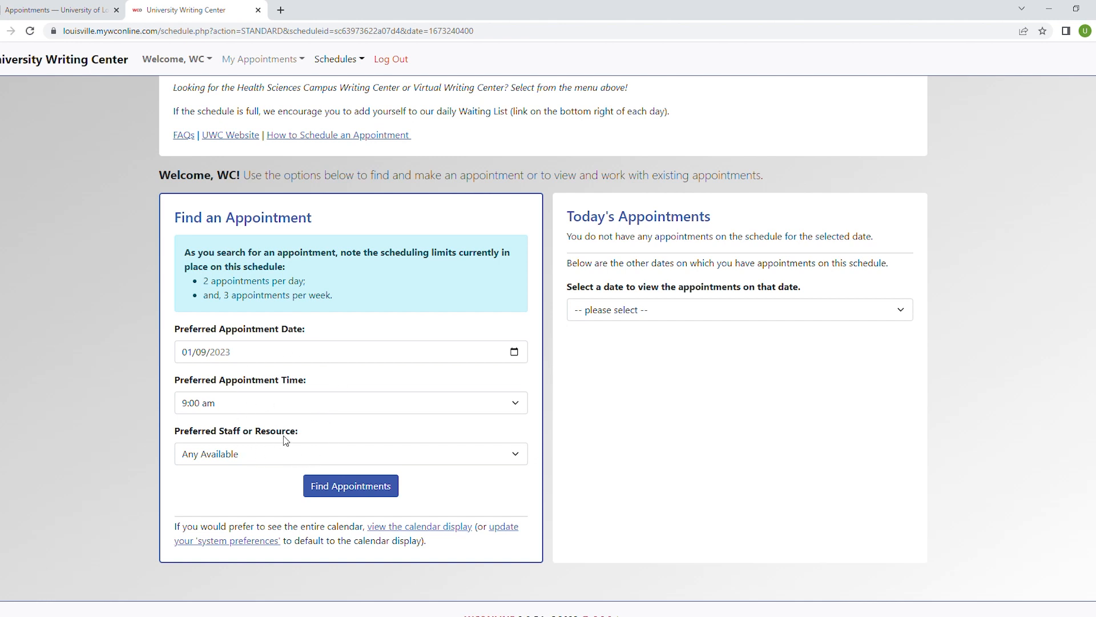
mouse_move(284, 463)
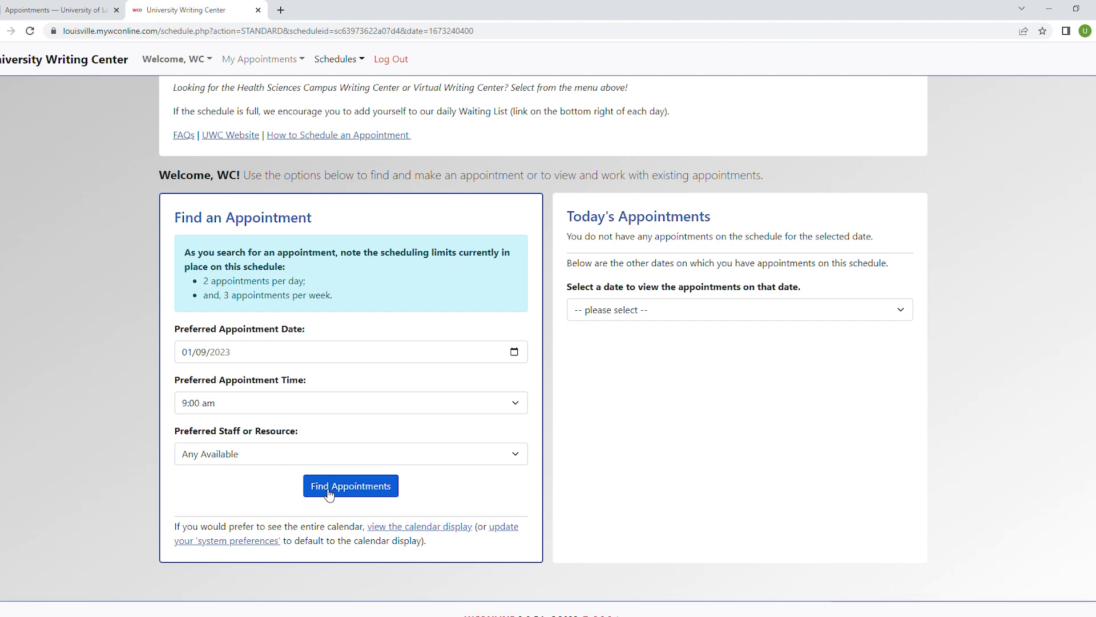
Find matching openings for Monday January 9, 2023 at 9:00 am
click(350, 486)
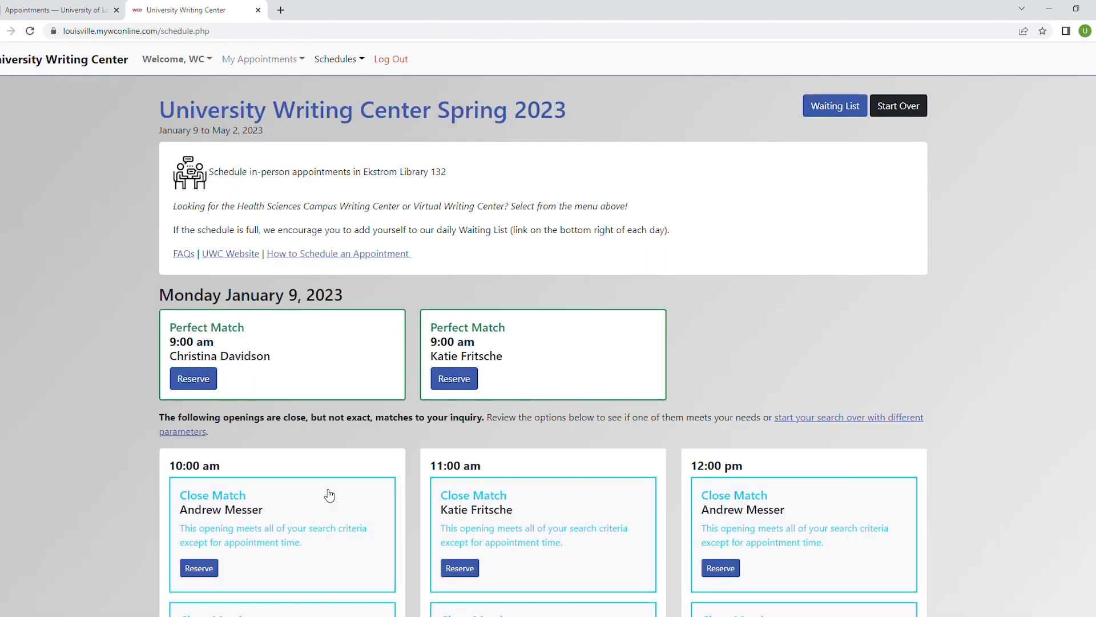
mouse_move(219, 383)
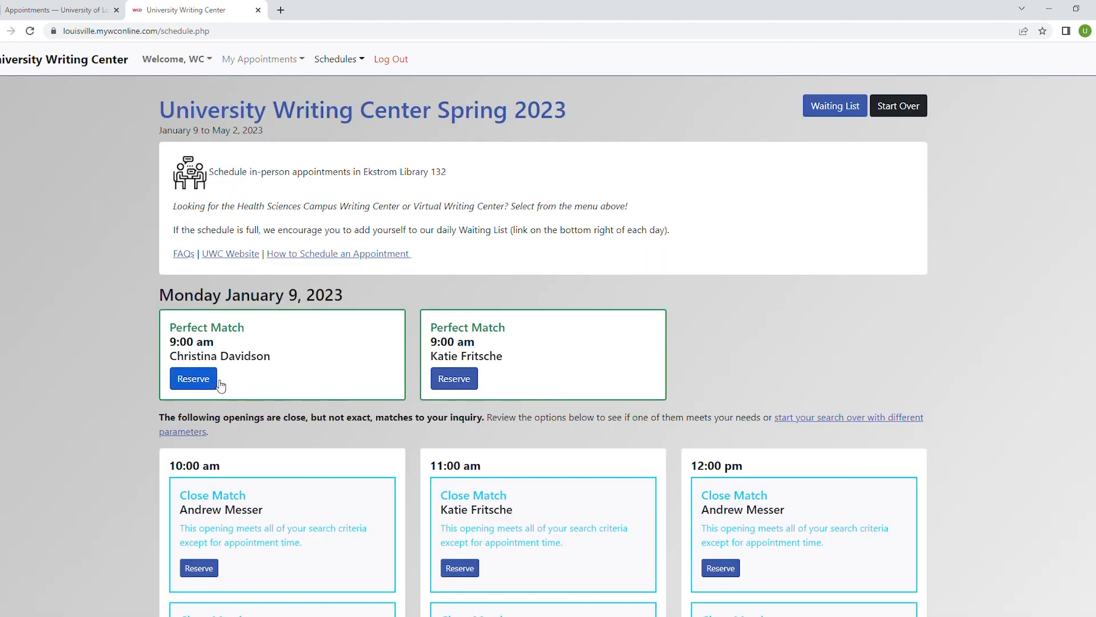
mouse_move(295, 519)
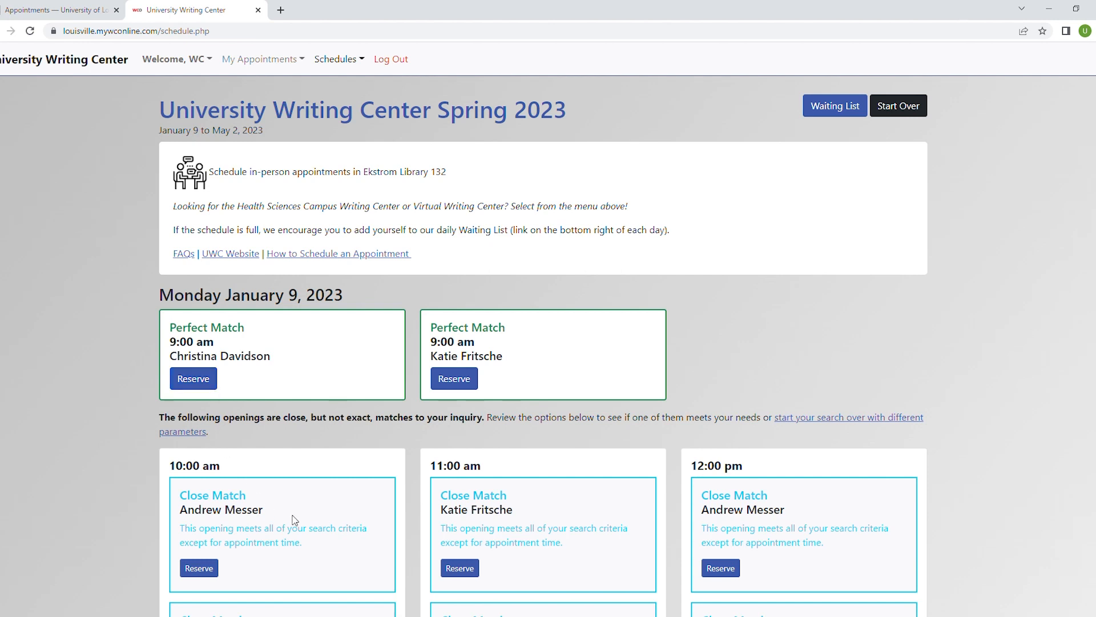
mouse_move(199, 407)
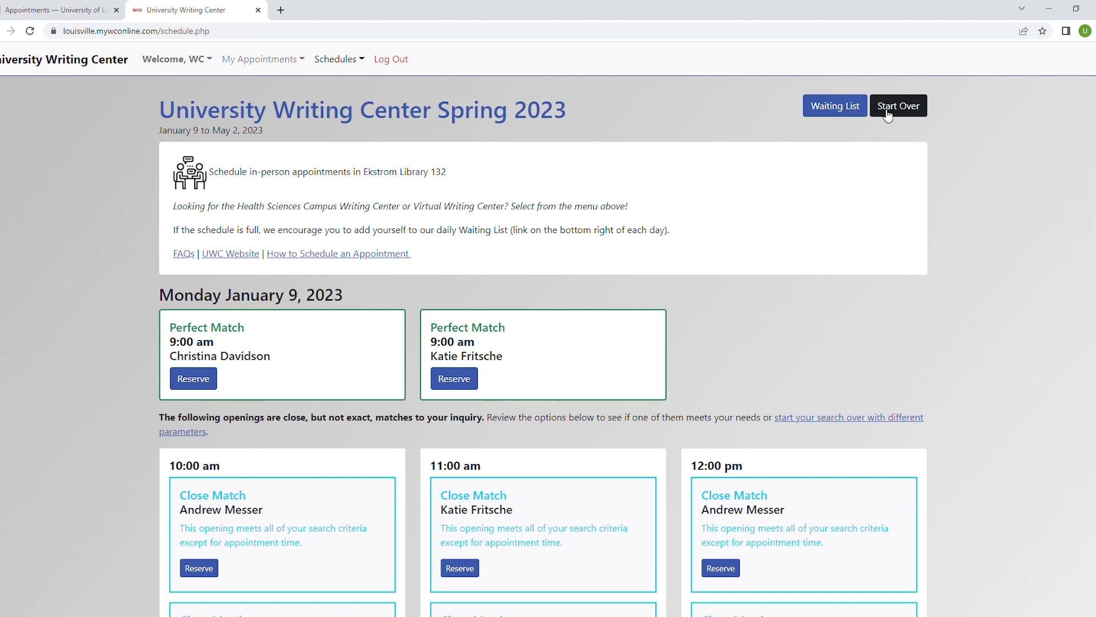
Start the search over, then return to the January 9–15 calendar display
click(898, 106)
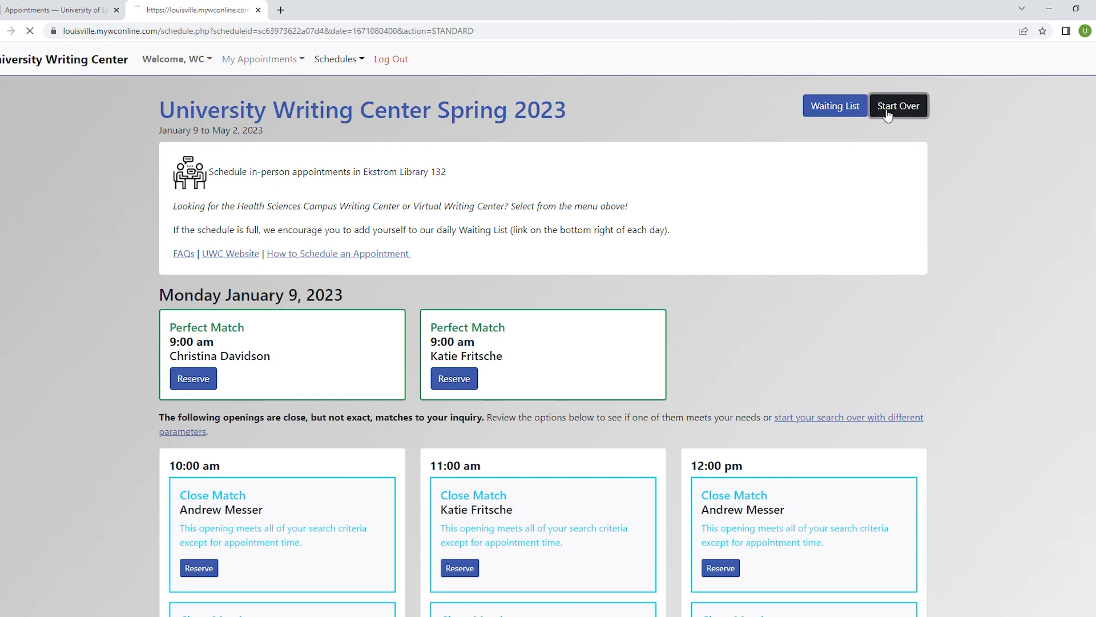
click(897, 105)
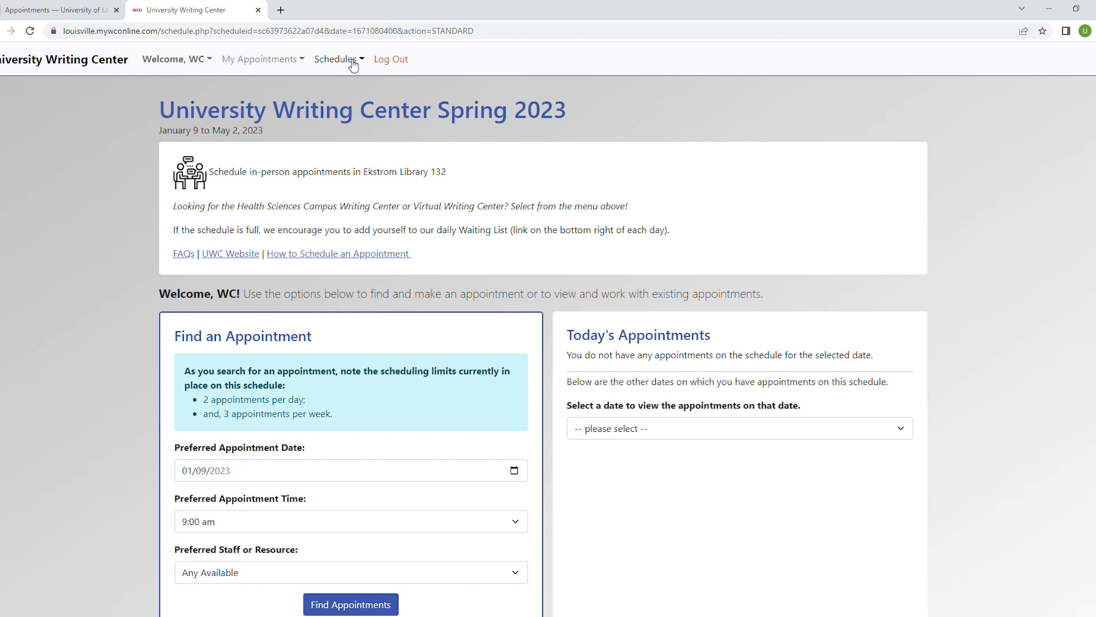
click(338, 60)
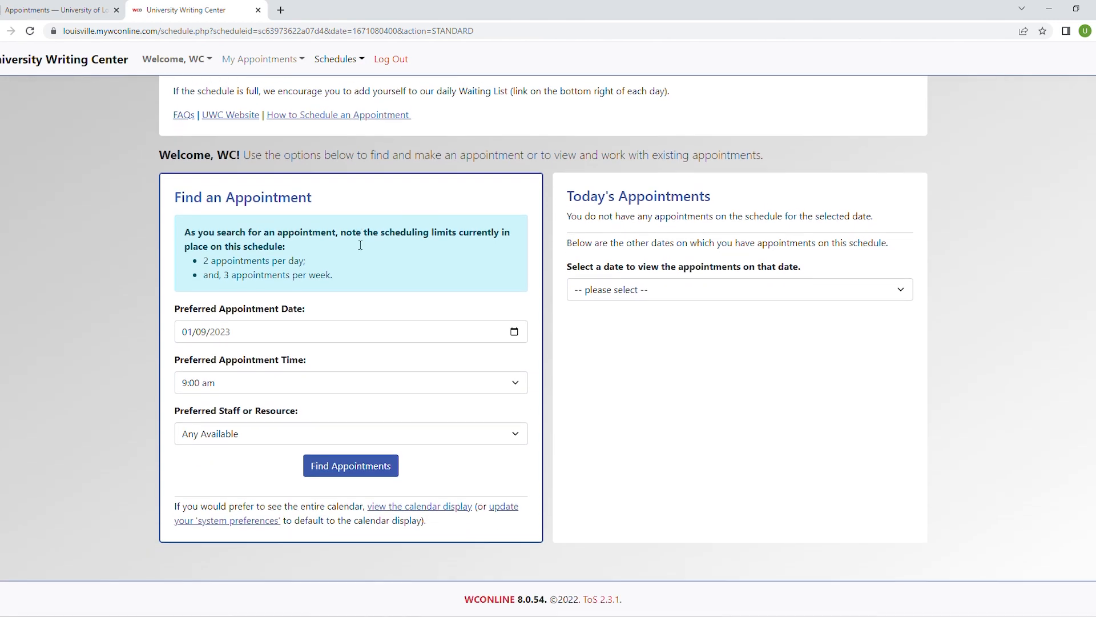
mouse_move(409, 500)
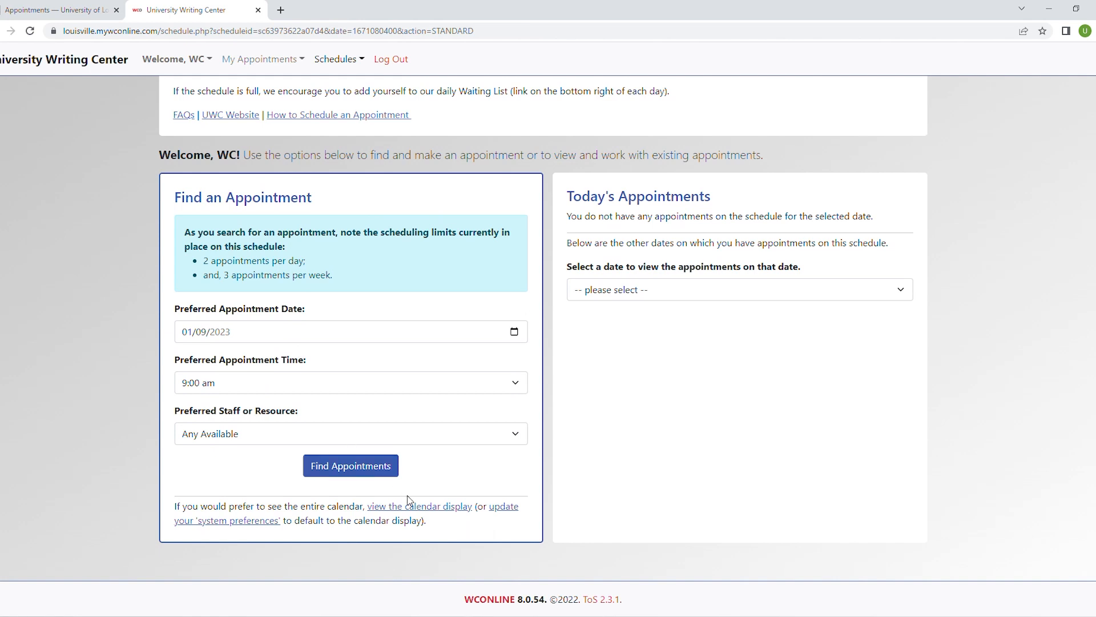
mouse_move(414, 515)
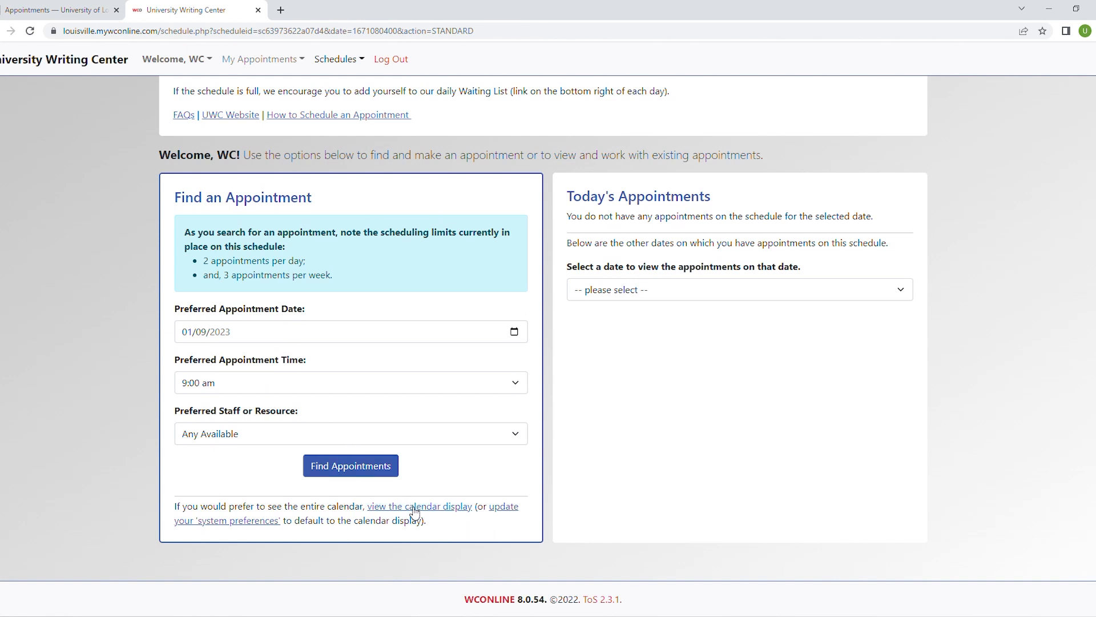
click(419, 507)
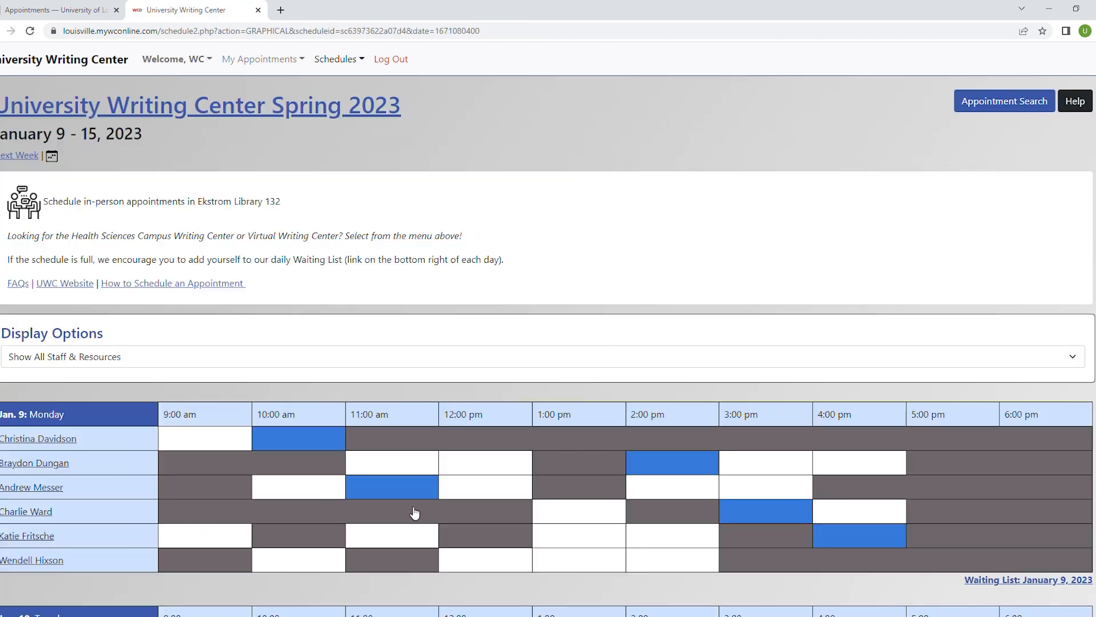